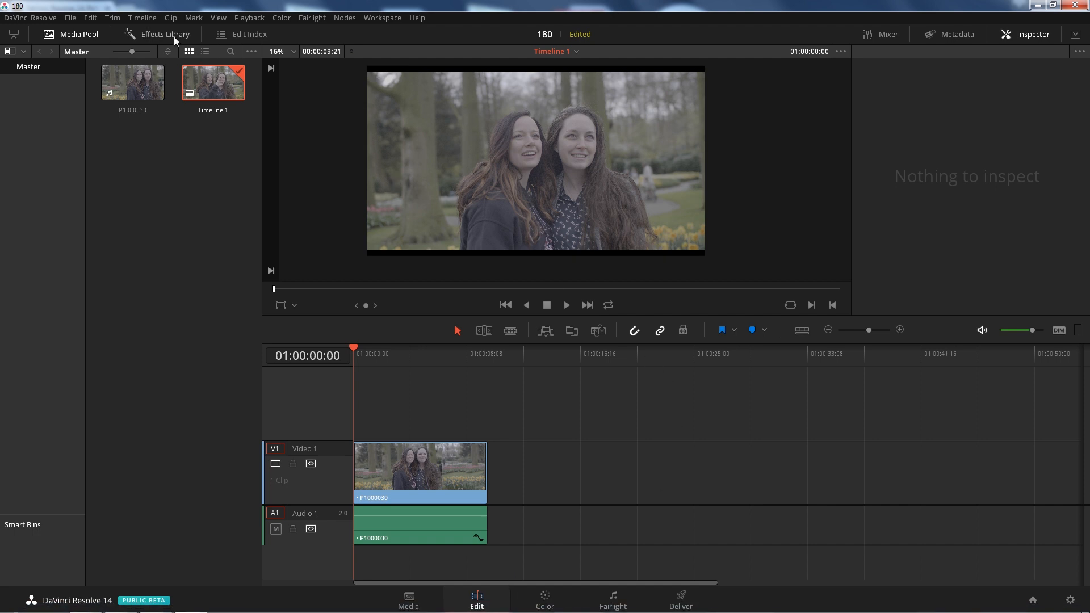
- Open the Effects Library and scroll to the ResolveFX Blur filters such as Box Blur
left_click(165, 34)
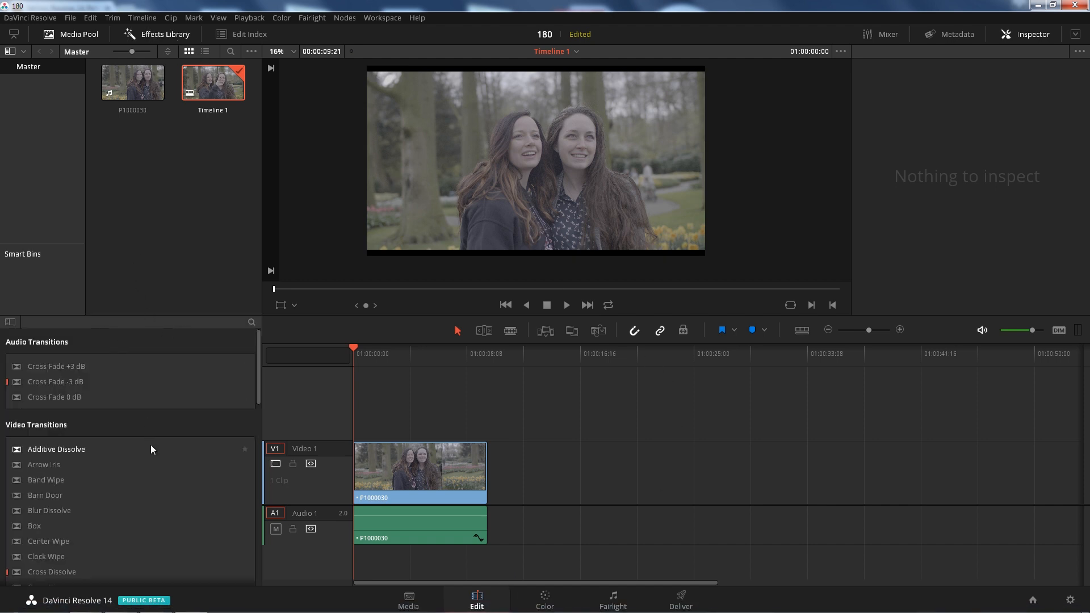
scroll("down", 3)
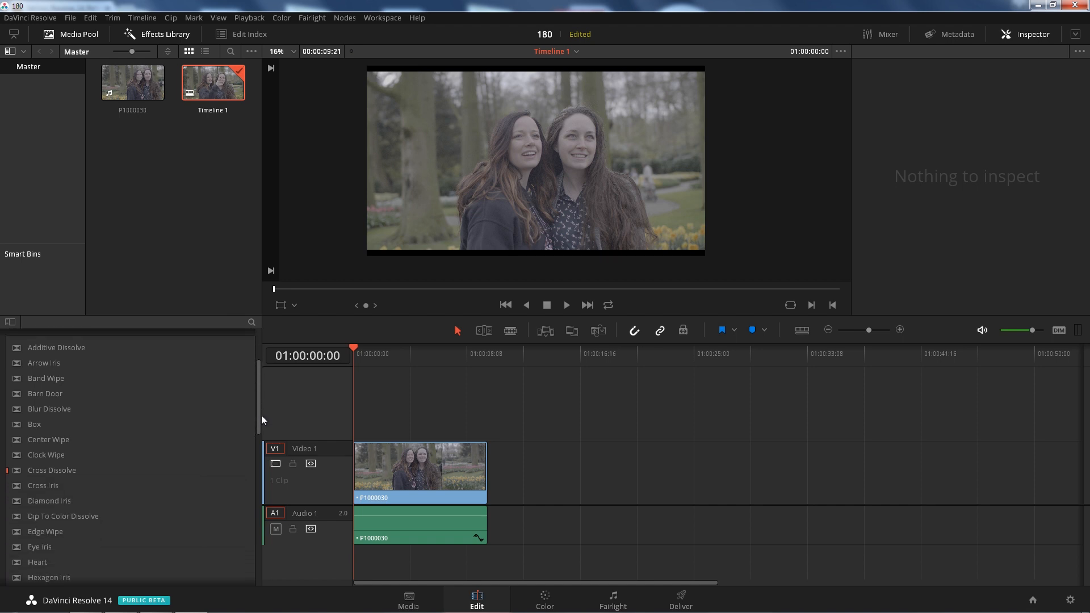
scroll("down", 3)
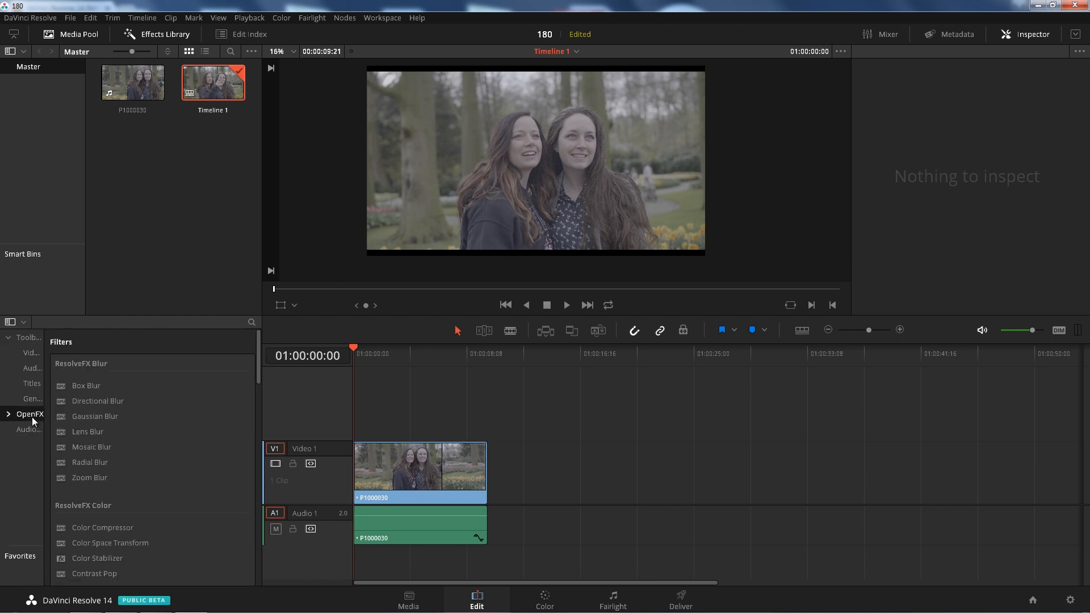
mouse_move(260, 379)
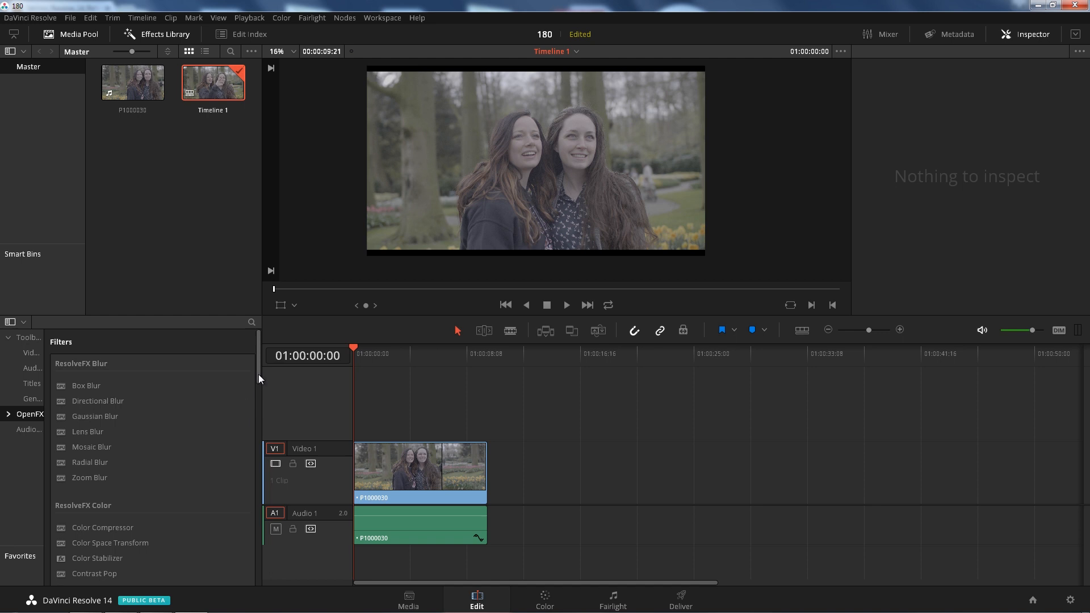
scroll("down", 3)
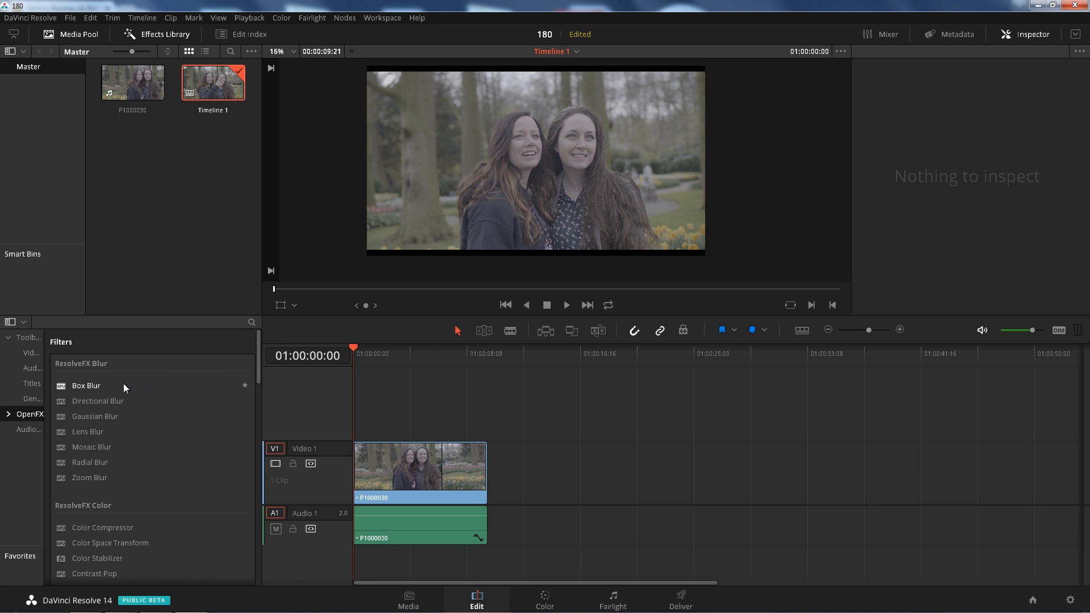
- Apply Box Blur to the park clip and set its strength to 0.250
left_click_drag(86, 385, 421, 470)
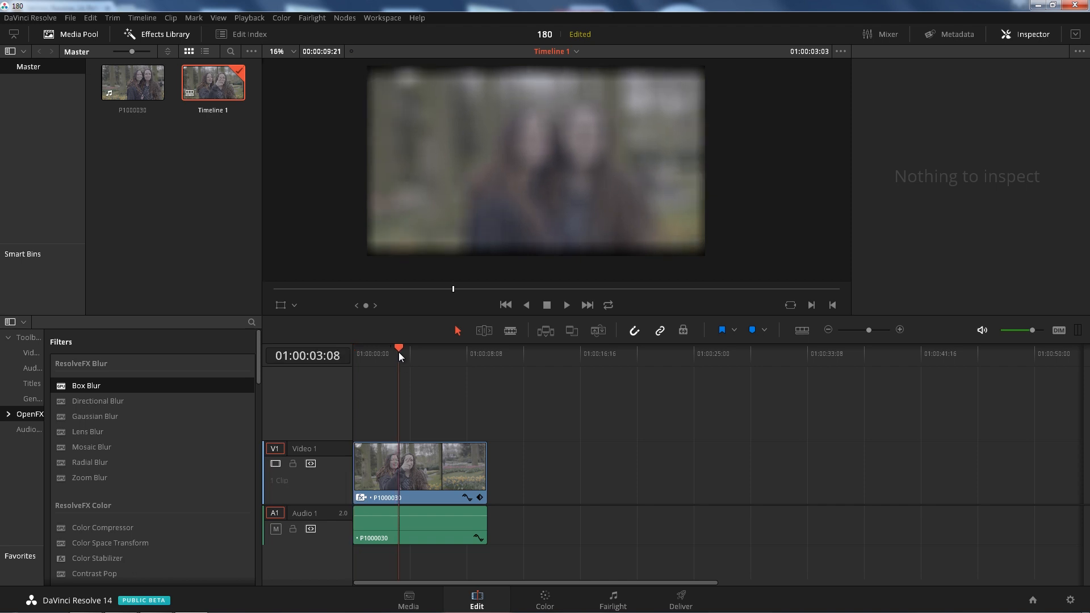
left_click(417, 470)
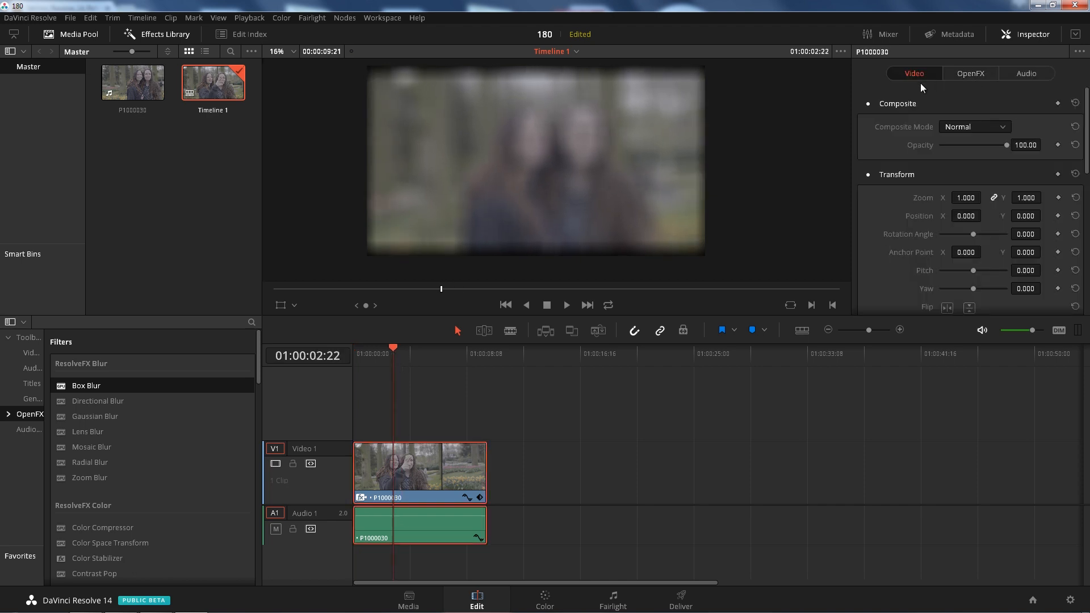
mouse_move(586, 369)
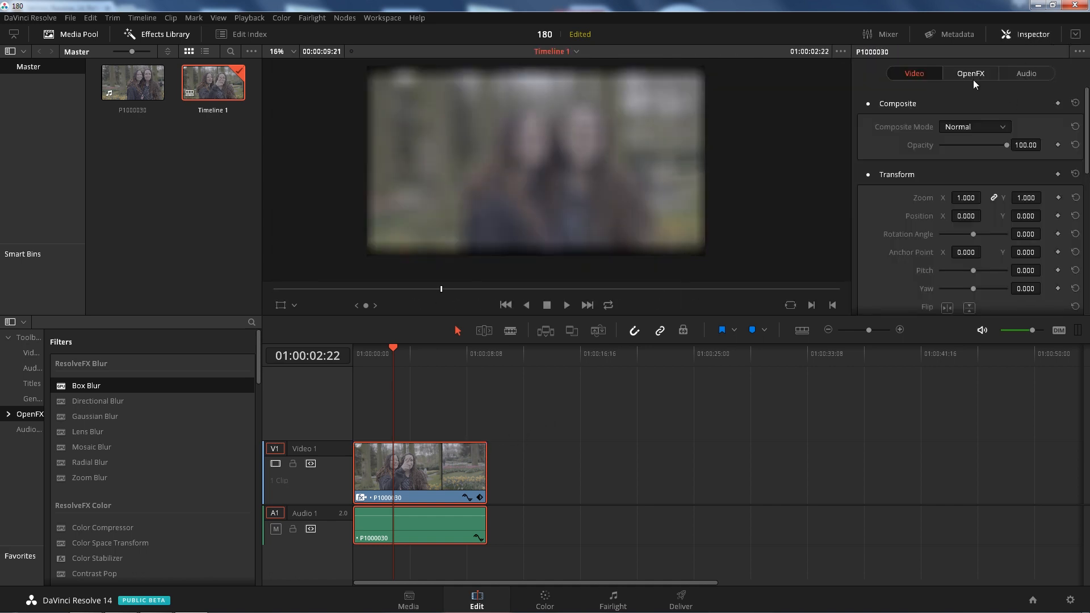
left_click(970, 74)
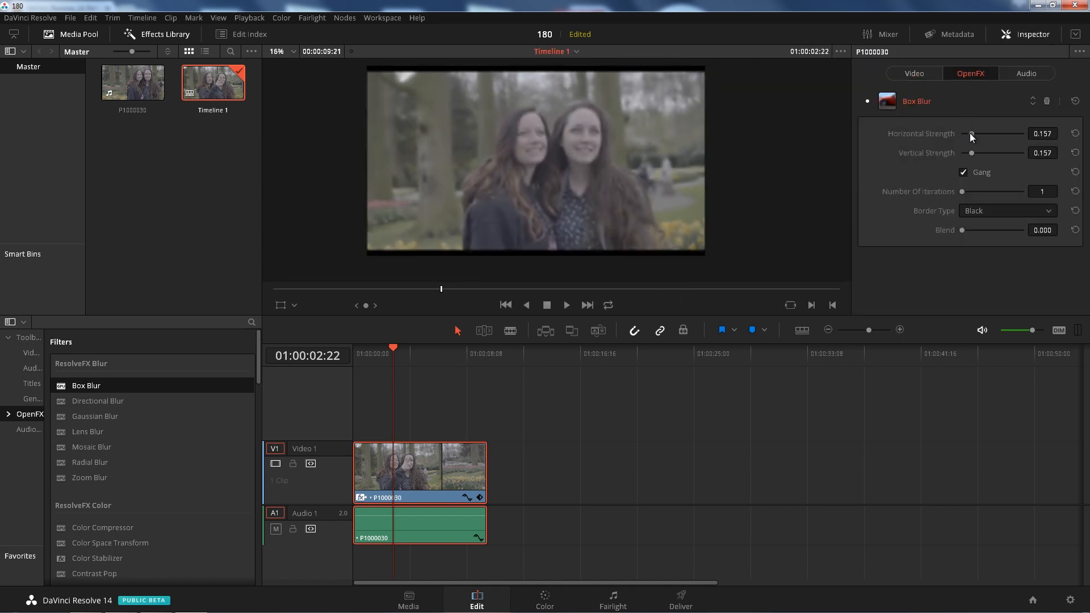
left_click_drag(970, 134, 974, 134)
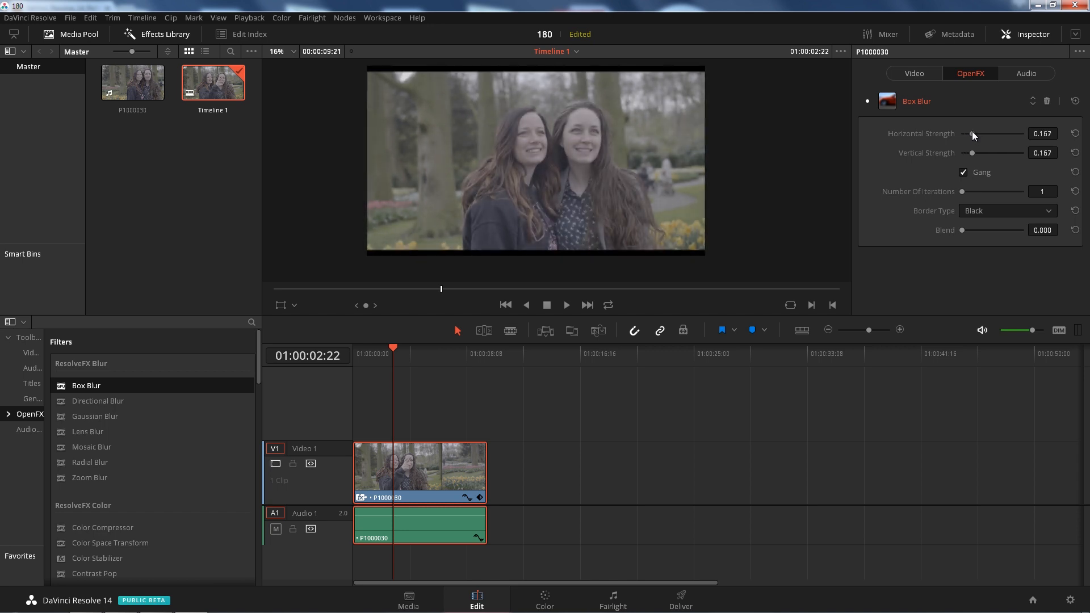
left_click_drag(972, 133, 976, 133)
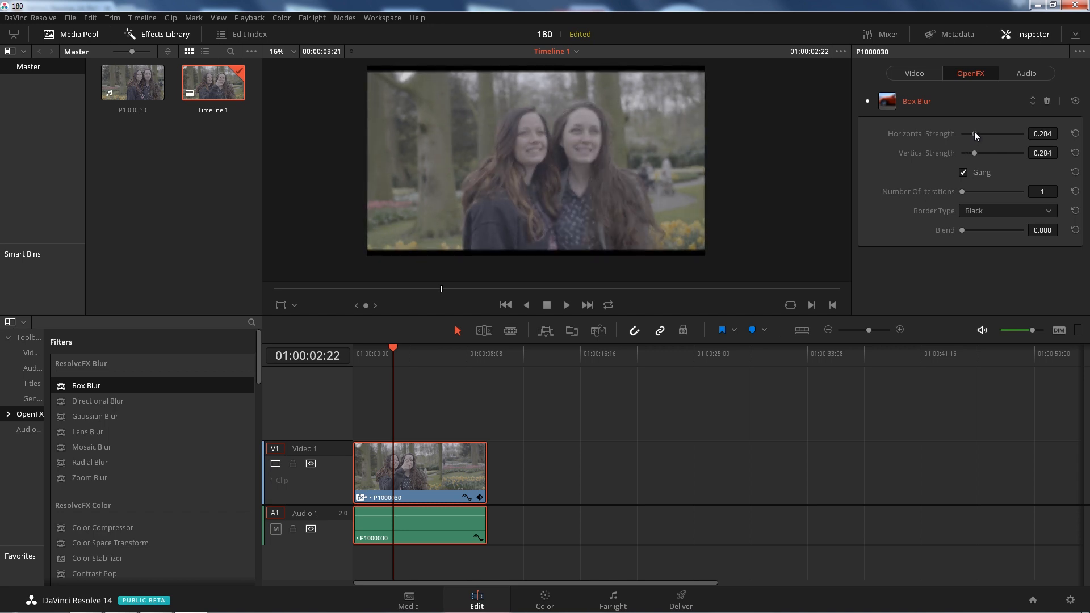
left_click_drag(977, 133, 972, 133)
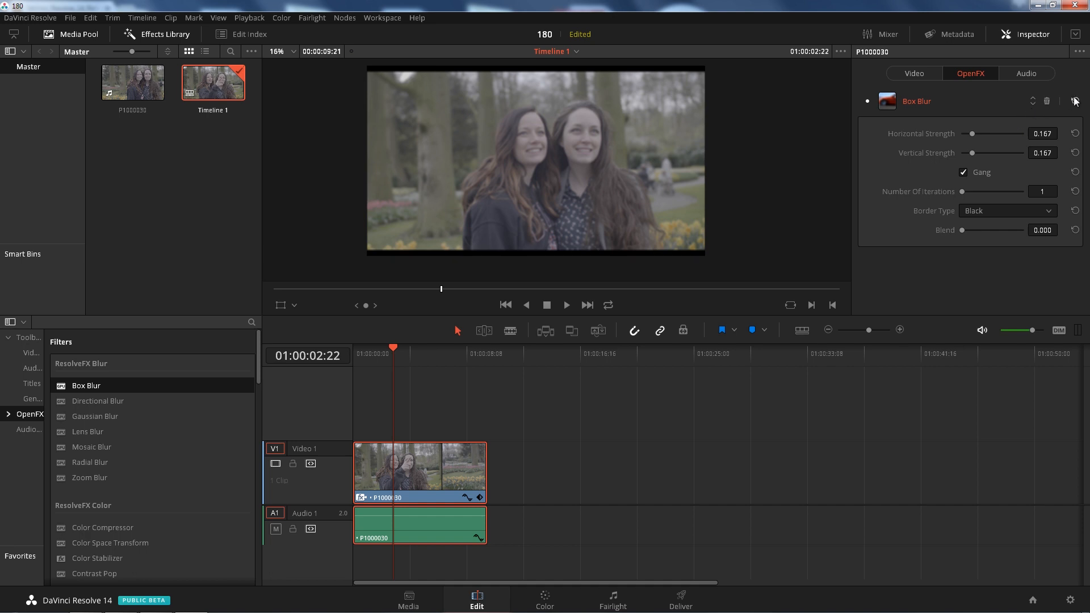
left_click_drag(980, 133, 975, 133)
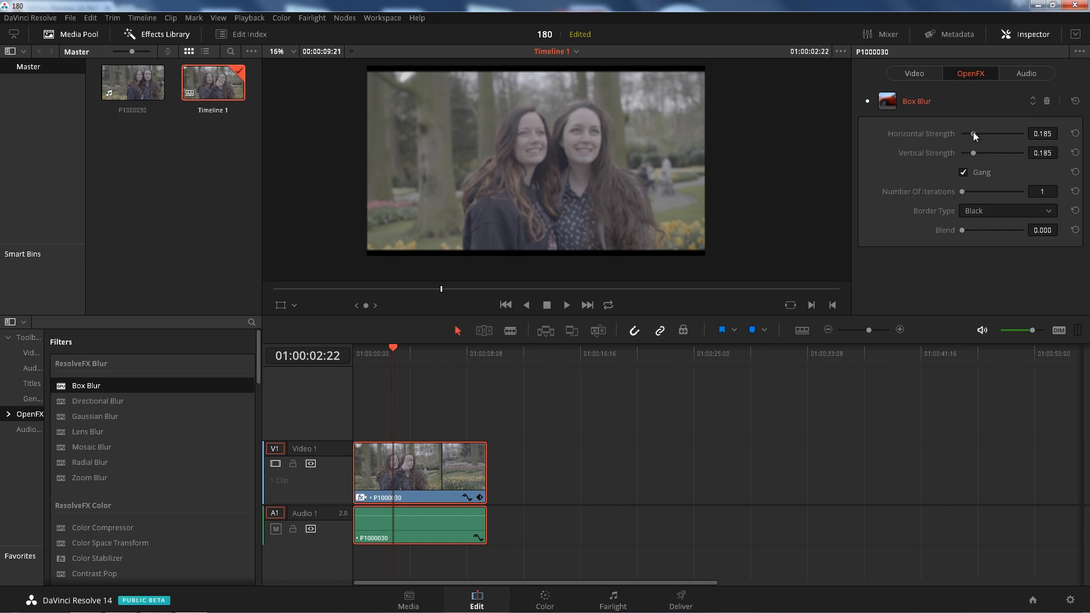
left_click_drag(973, 133, 971, 133)
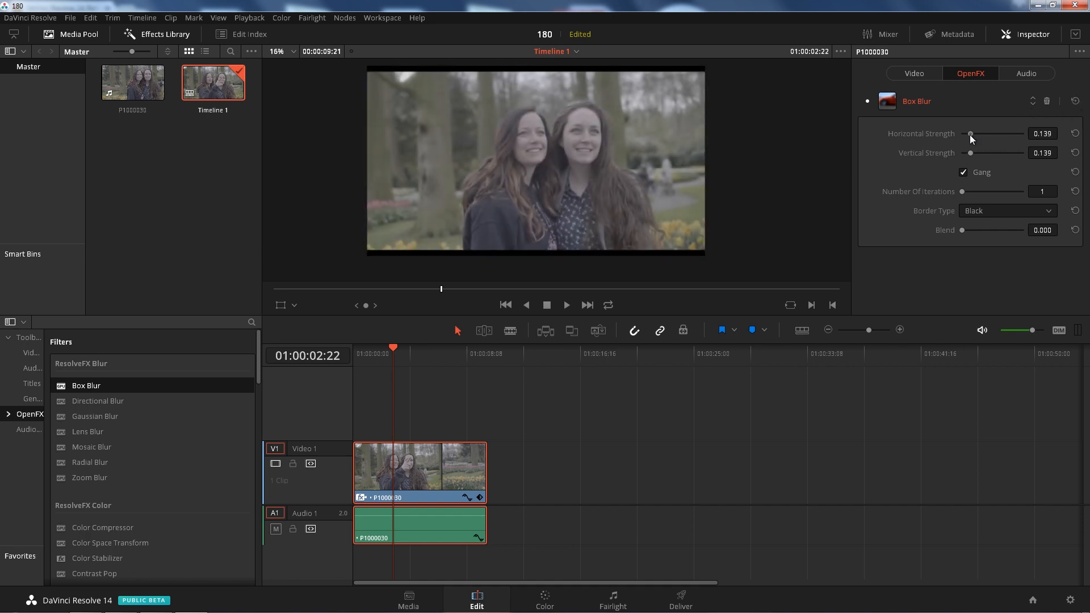
left_click_drag(974, 134, 979, 133)
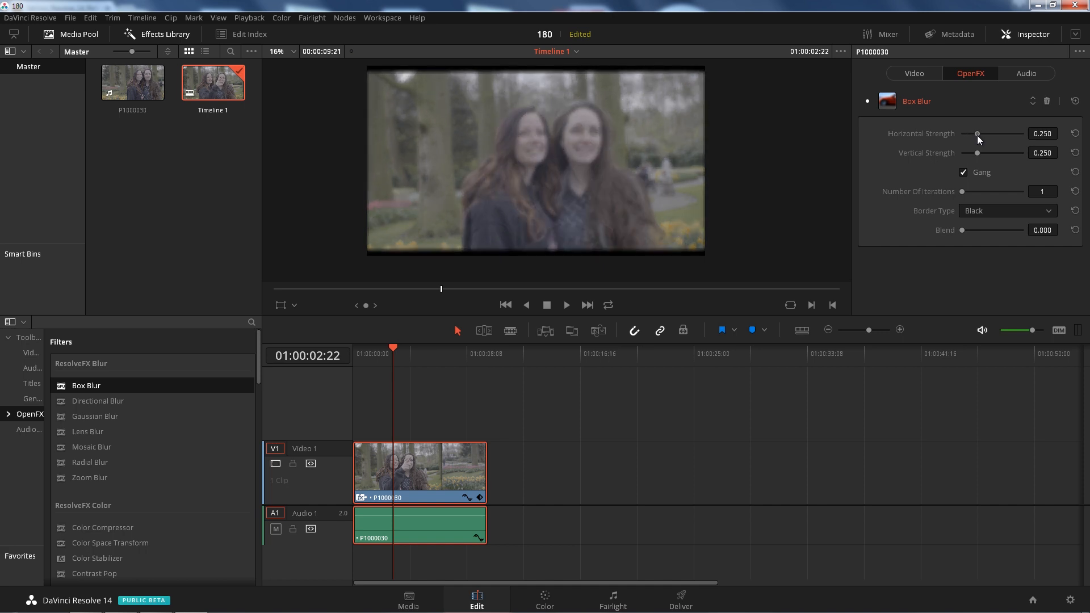
left_click_drag(978, 134, 974, 134)
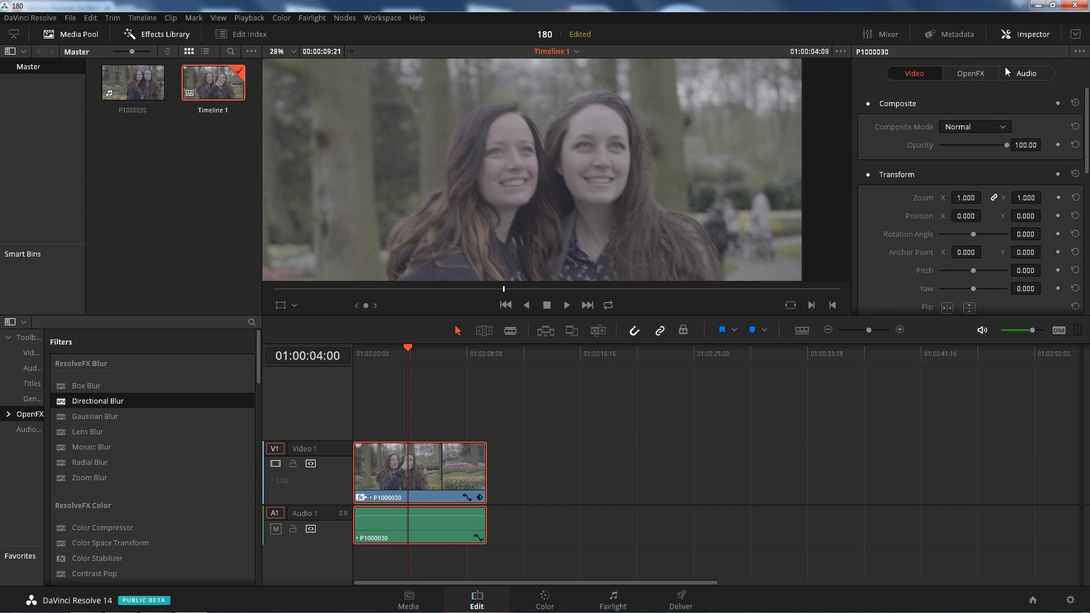
- Try Directional Blur with strength about 0.8, angle about 82°, Replicate border and adjusted blend
left_click(971, 73)
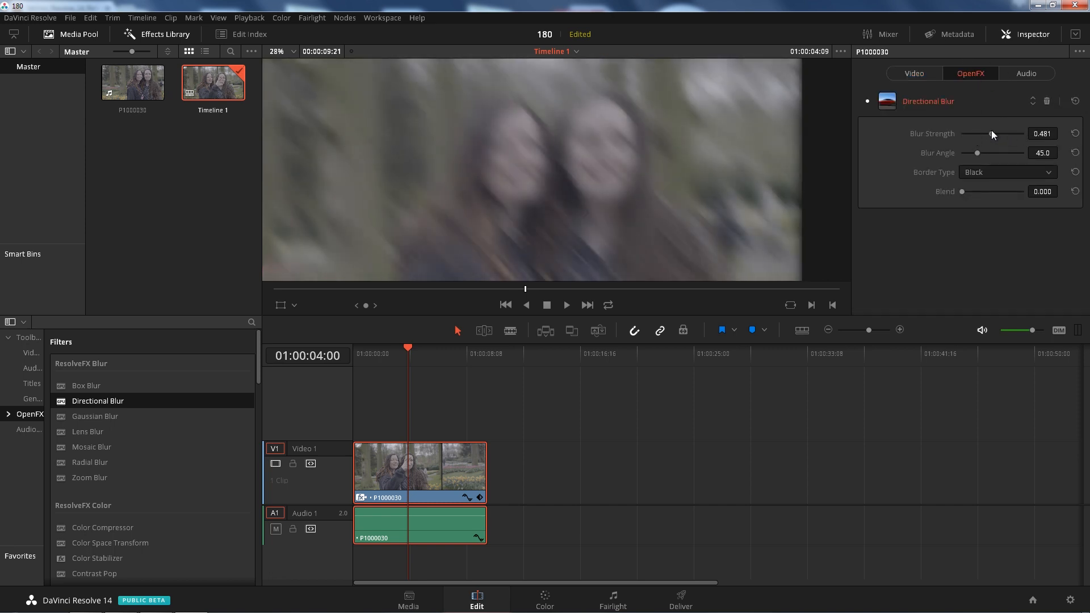
left_click_drag(993, 133, 1009, 134)
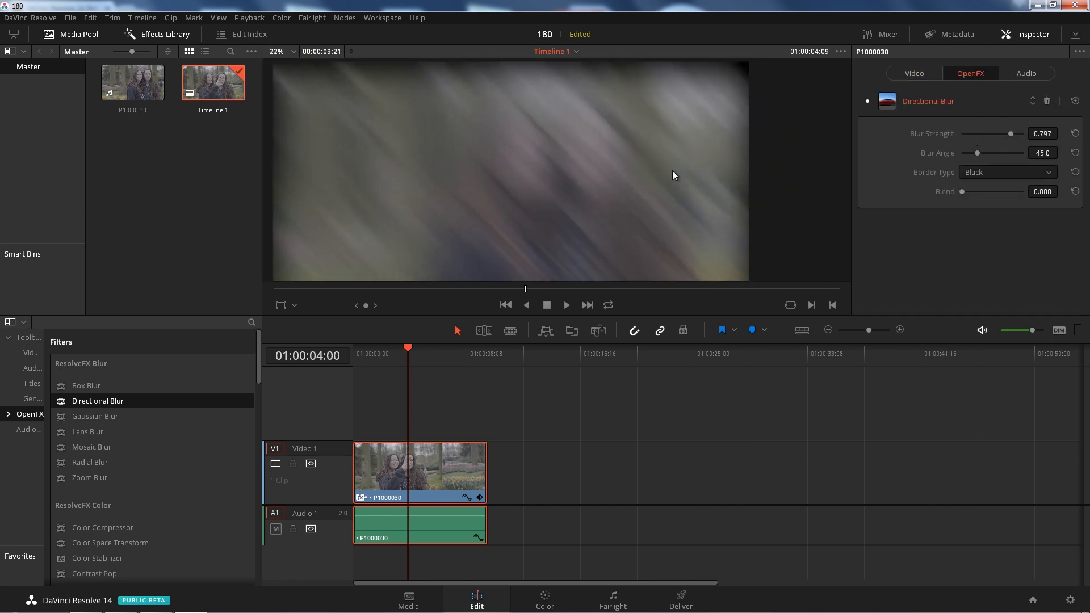
left_click_drag(977, 153, 991, 153)
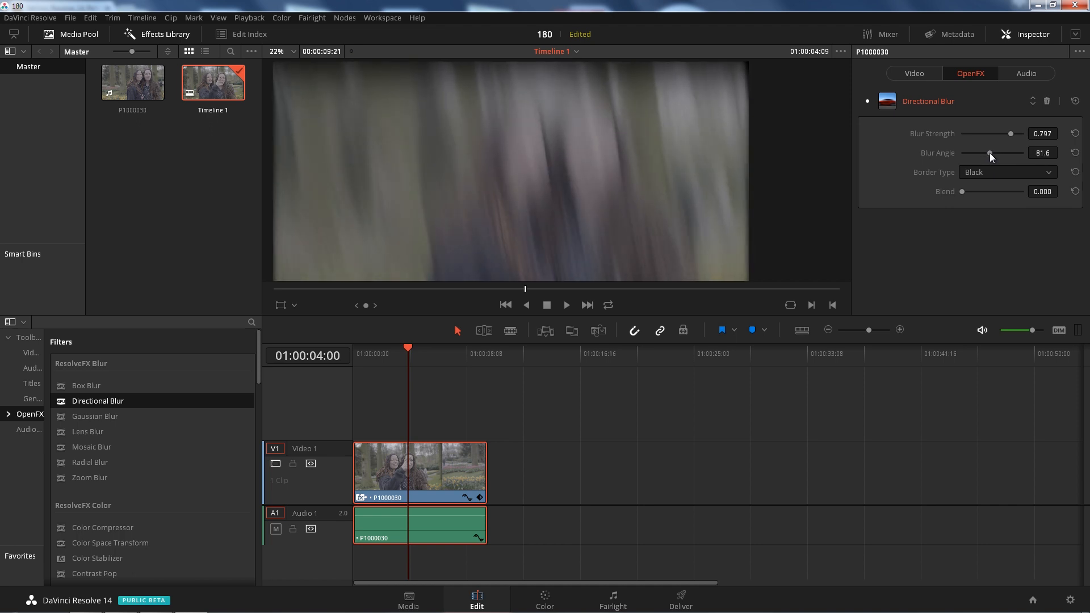
left_click(1006, 171)
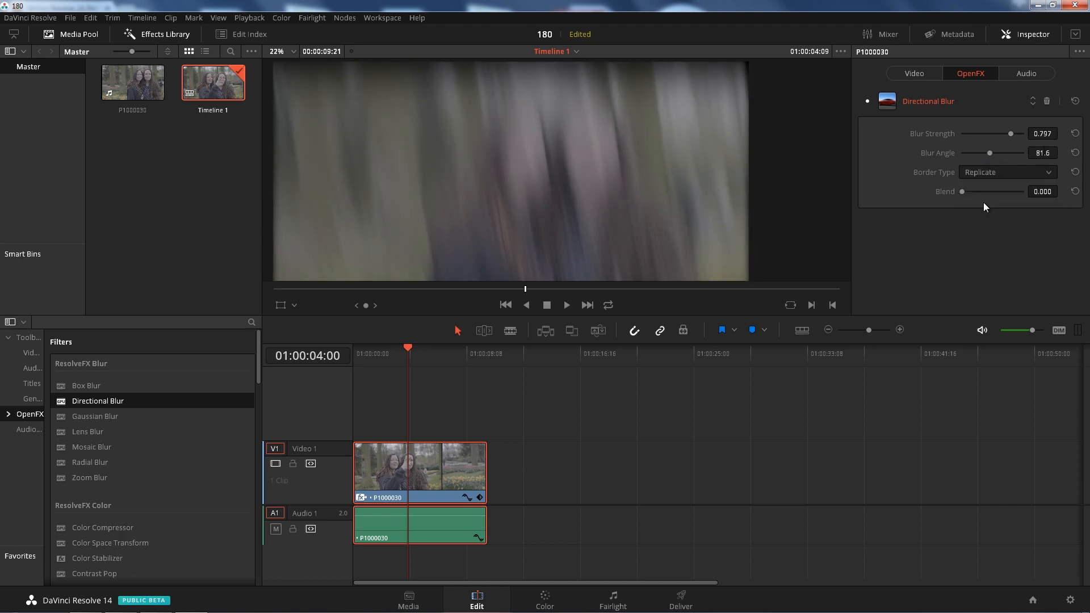
left_click_drag(963, 191, 980, 192)
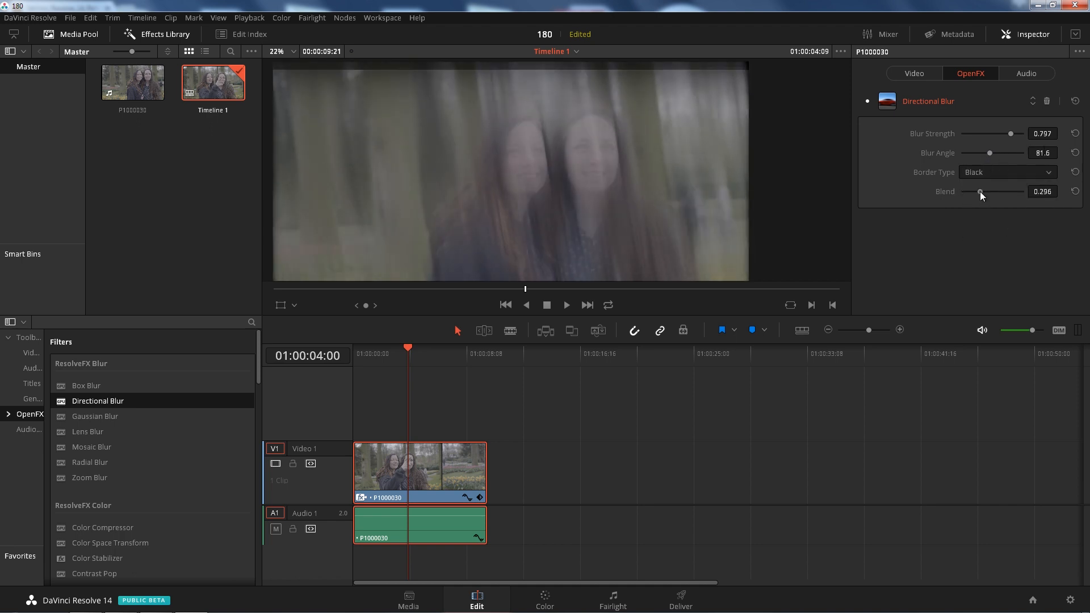
left_click_drag(981, 192, 961, 192)
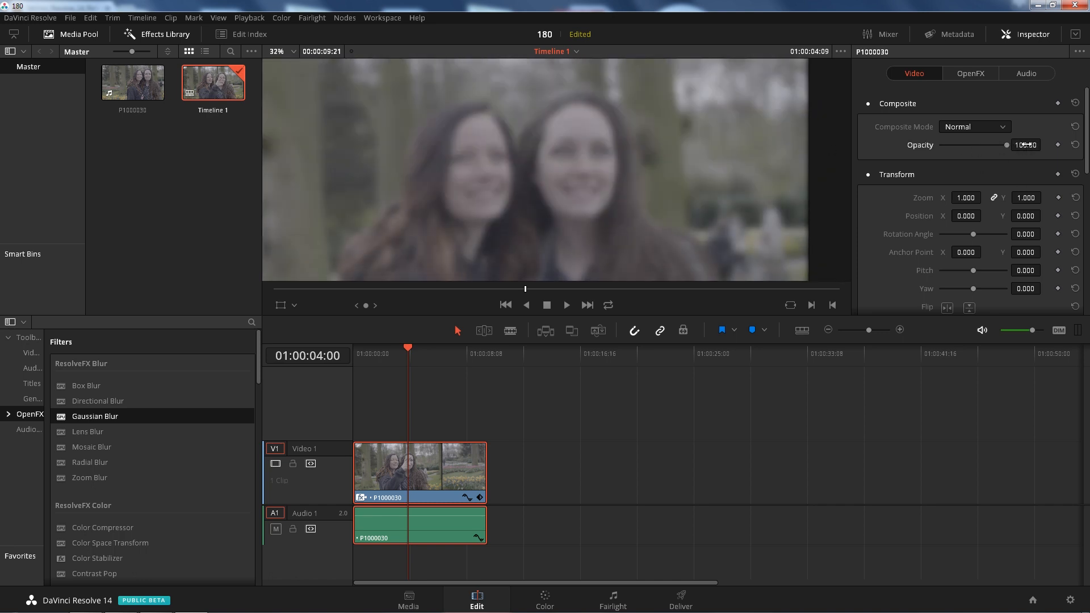
- Try Gaussian Blur with raised strength, then delete it from the clip
left_click(970, 74)
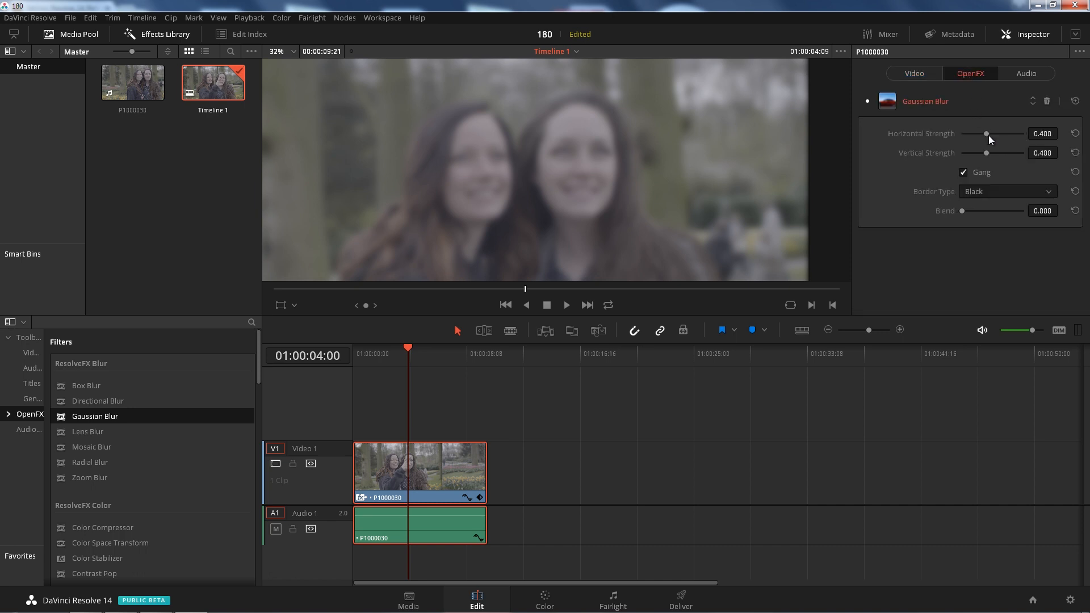
left_click_drag(986, 134, 1001, 133)
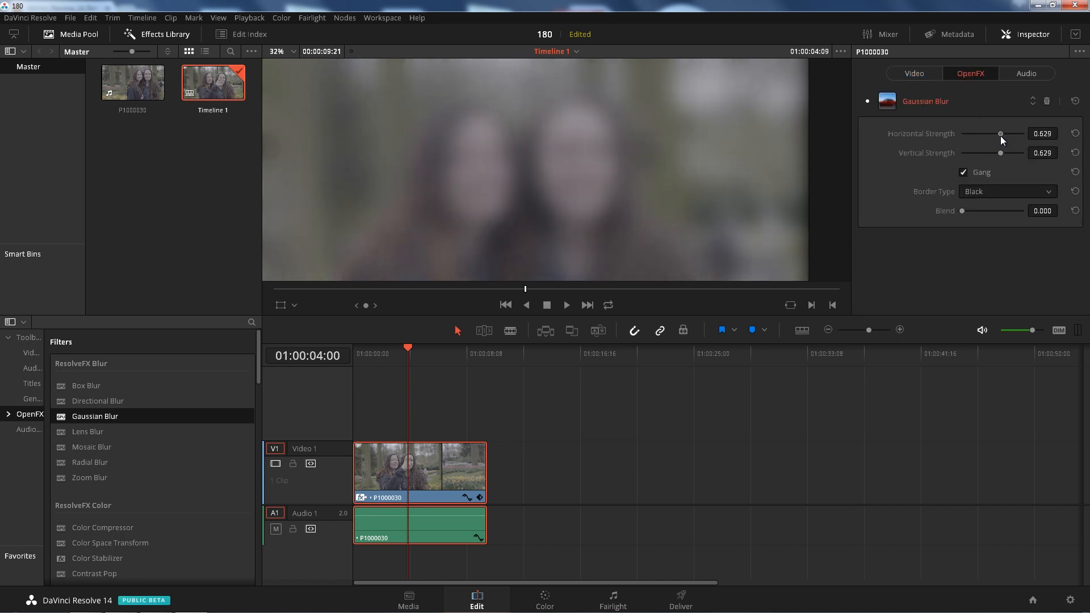
left_click_drag(1001, 133, 998, 134)
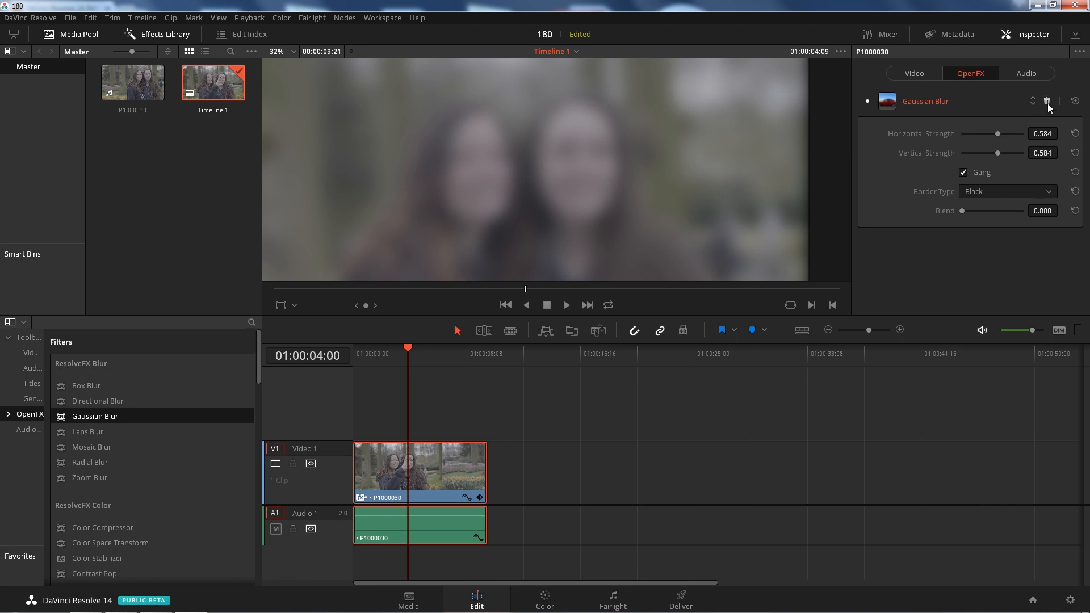
left_click(1047, 101)
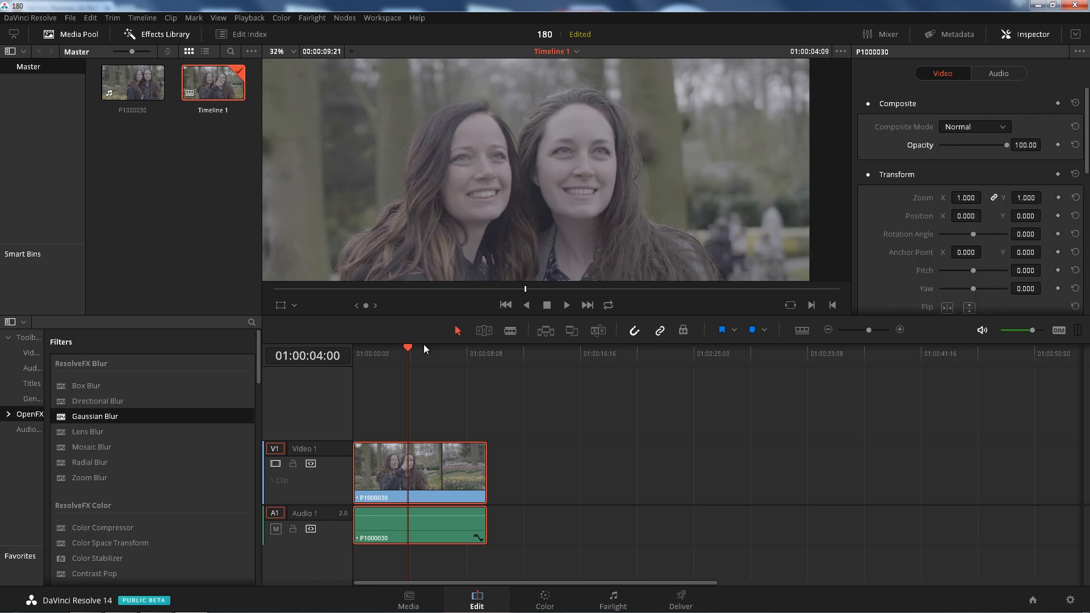
mouse_move(88, 432)
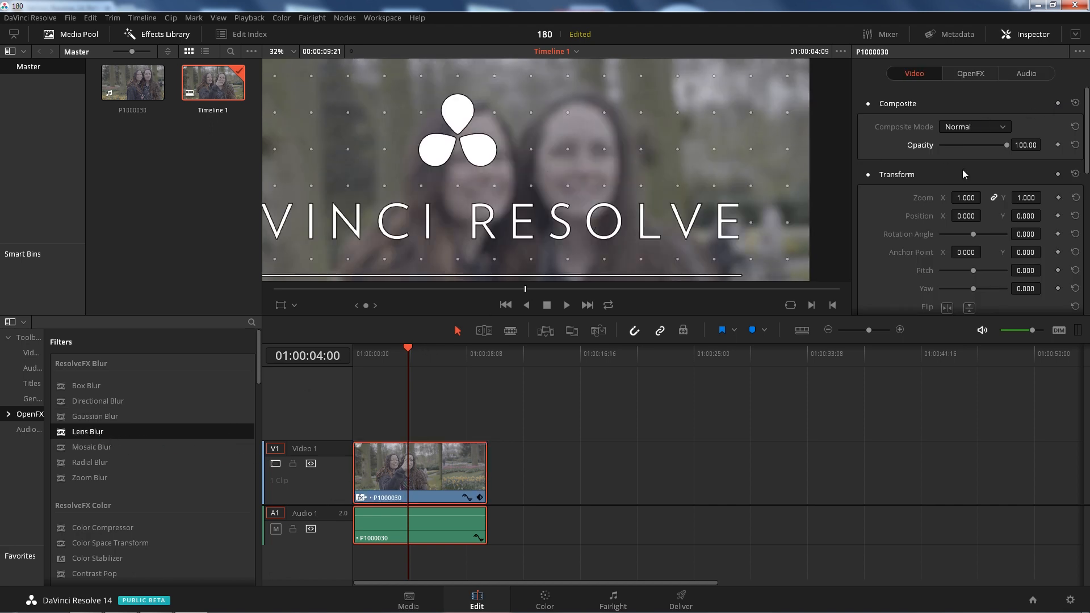
- Give the Lens Blur an Octagon iris shape and blur strength 5.65
left_click(971, 73)
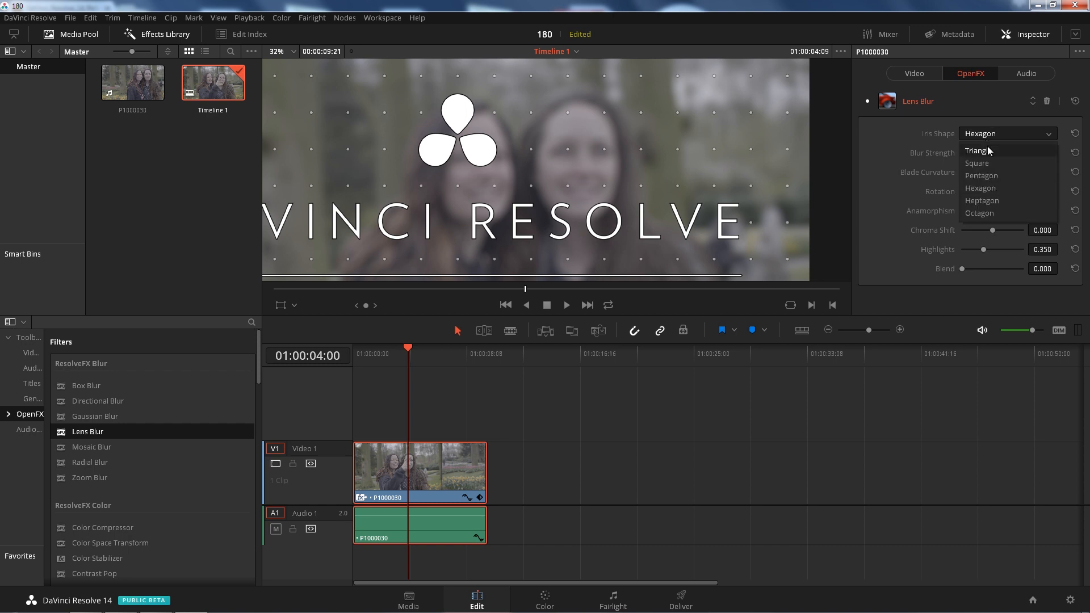
left_click(980, 213)
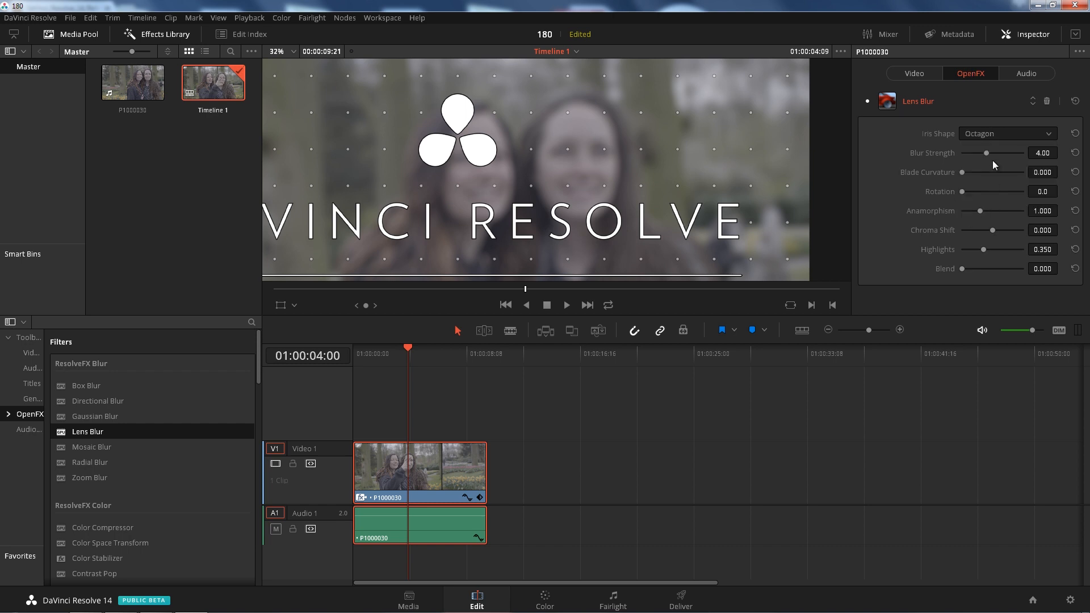
left_click_drag(985, 153, 998, 153)
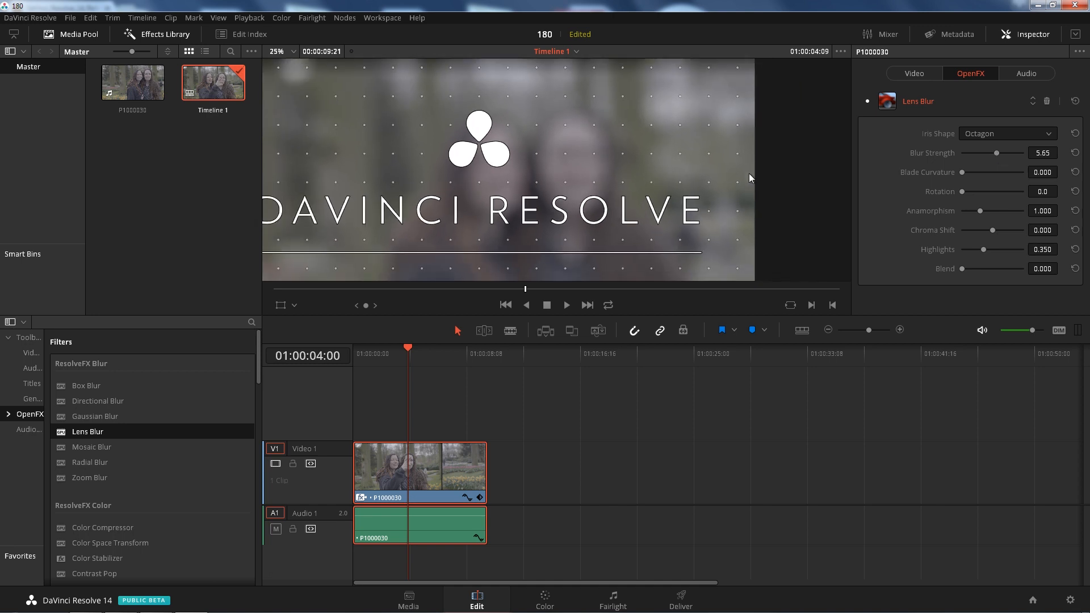
left_click(390, 348)
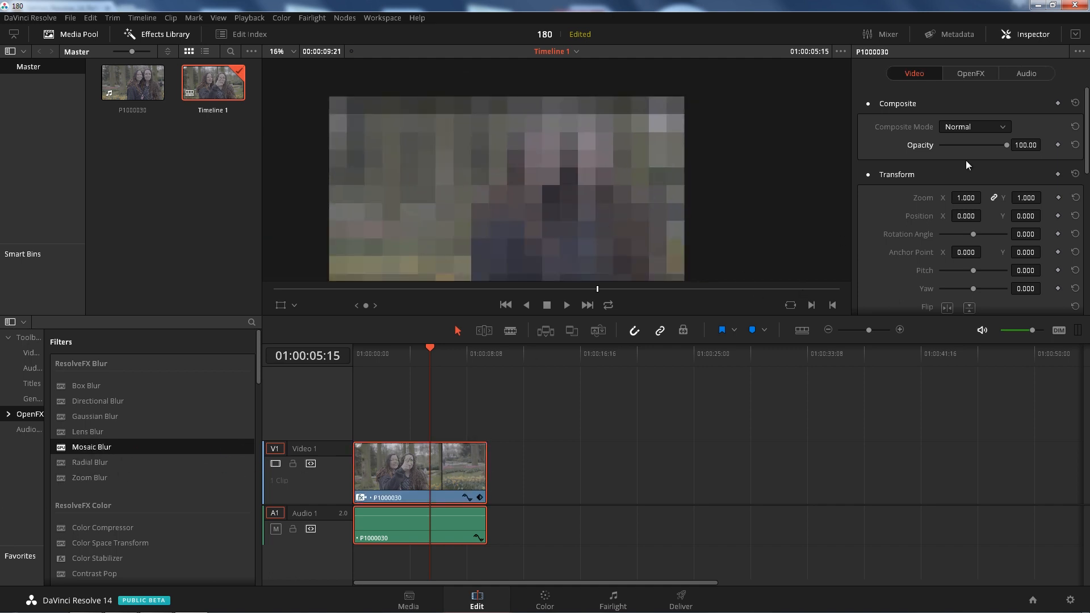
- Enlarge the Mosaic Blur blocks, then try Radial Blur at slightly lower strength and remove it
left_click(970, 73)
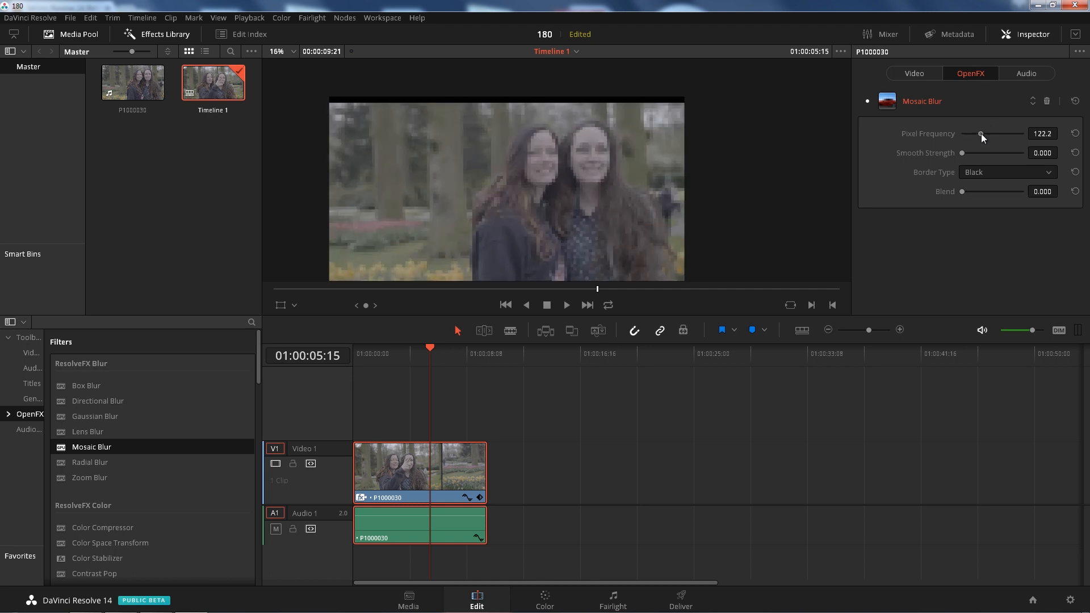
left_click_drag(980, 133, 965, 134)
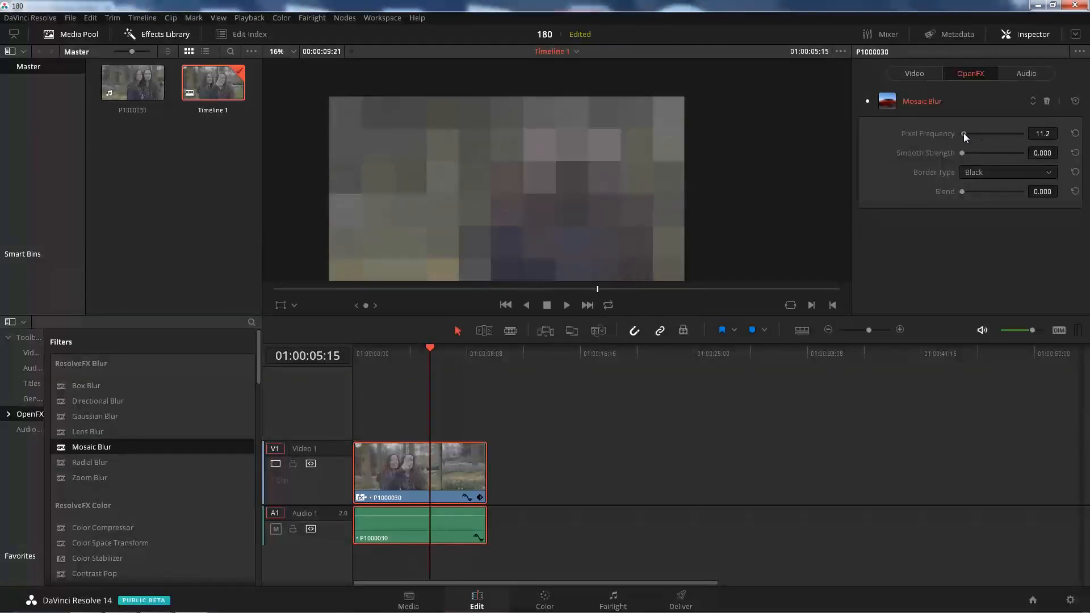
left_click_drag(964, 134, 996, 134)
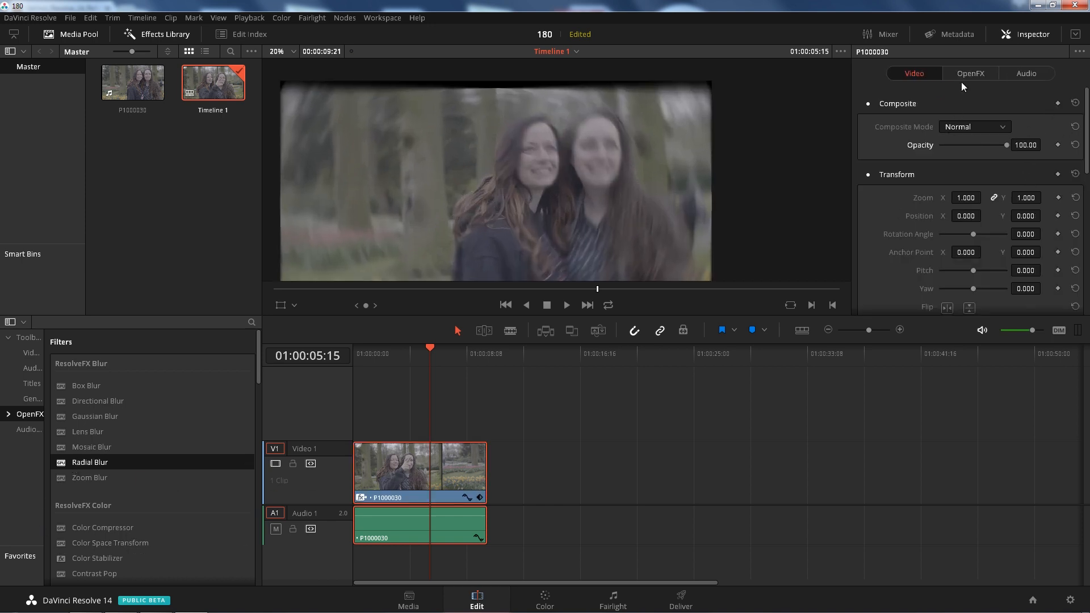
left_click(971, 73)
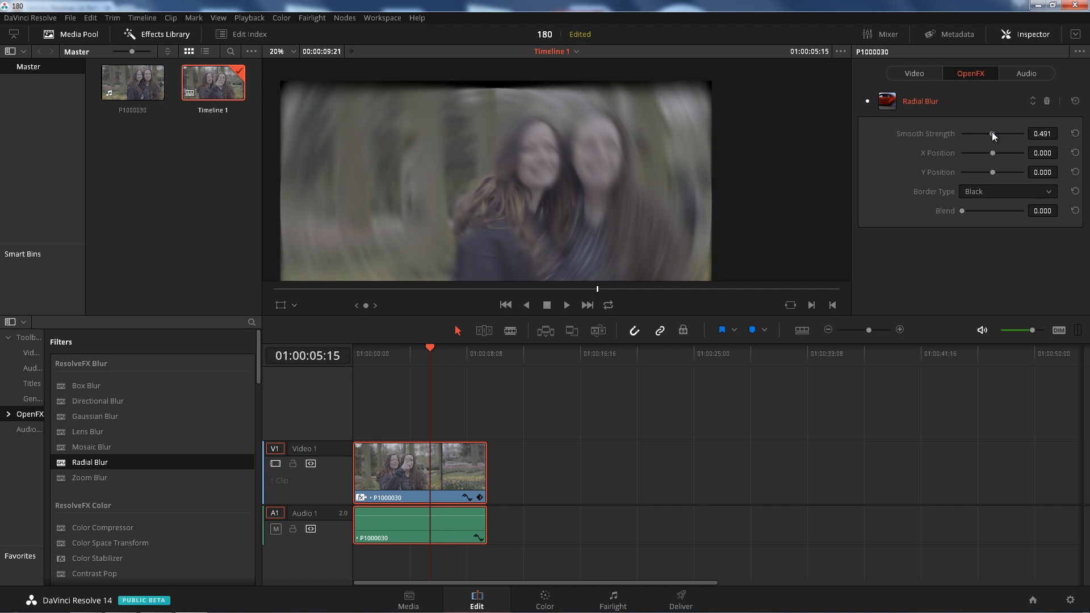
left_click_drag(996, 134, 990, 134)
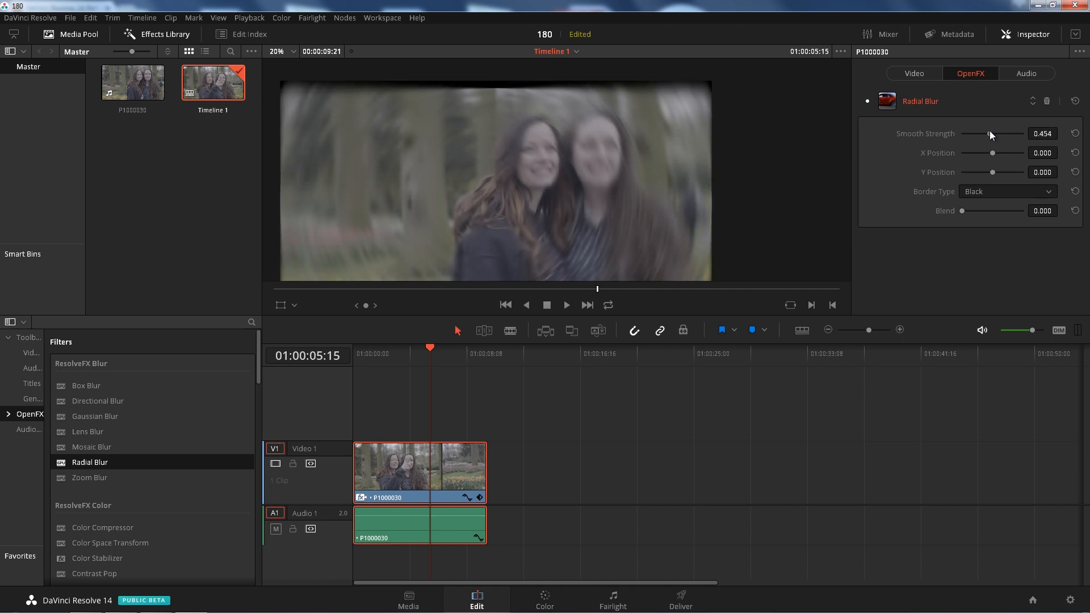
mouse_move(1054, 101)
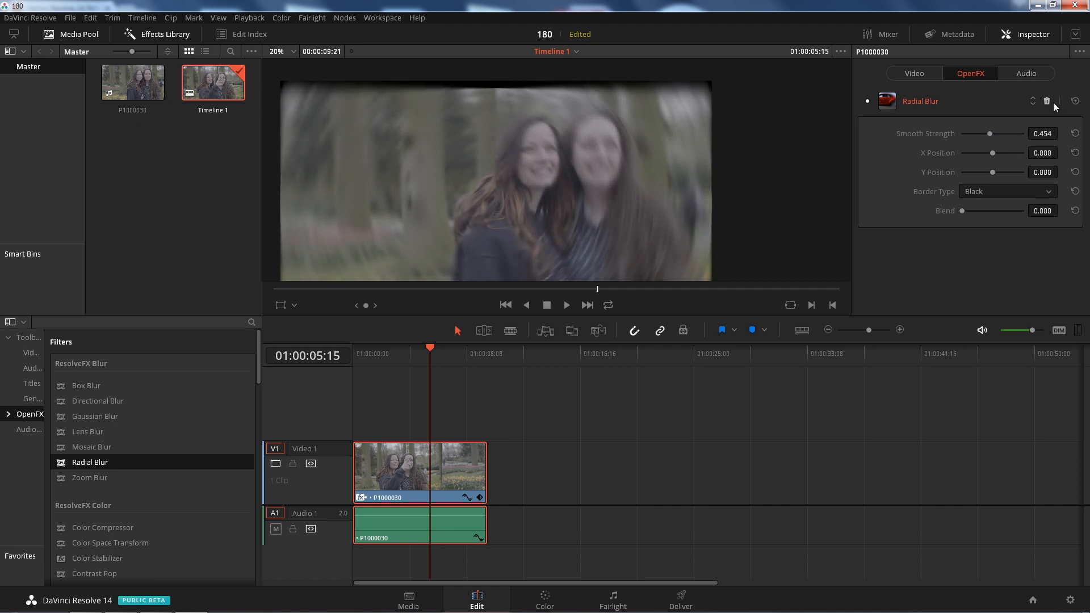
left_click(944, 73)
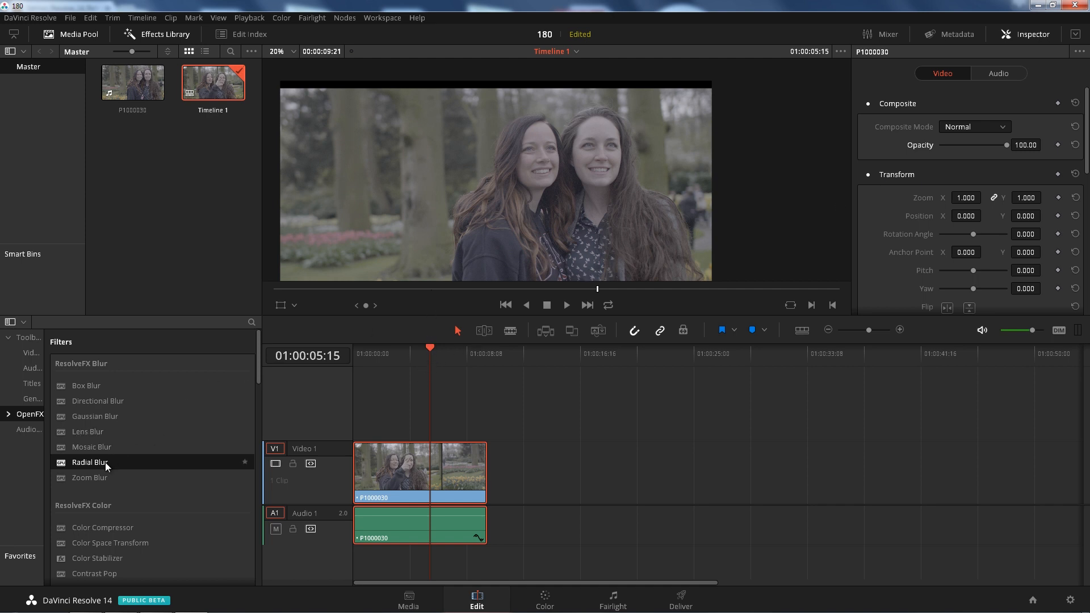
- Apply Zoom Blur and set its smooth strength to 0.472
double_click(89, 478)
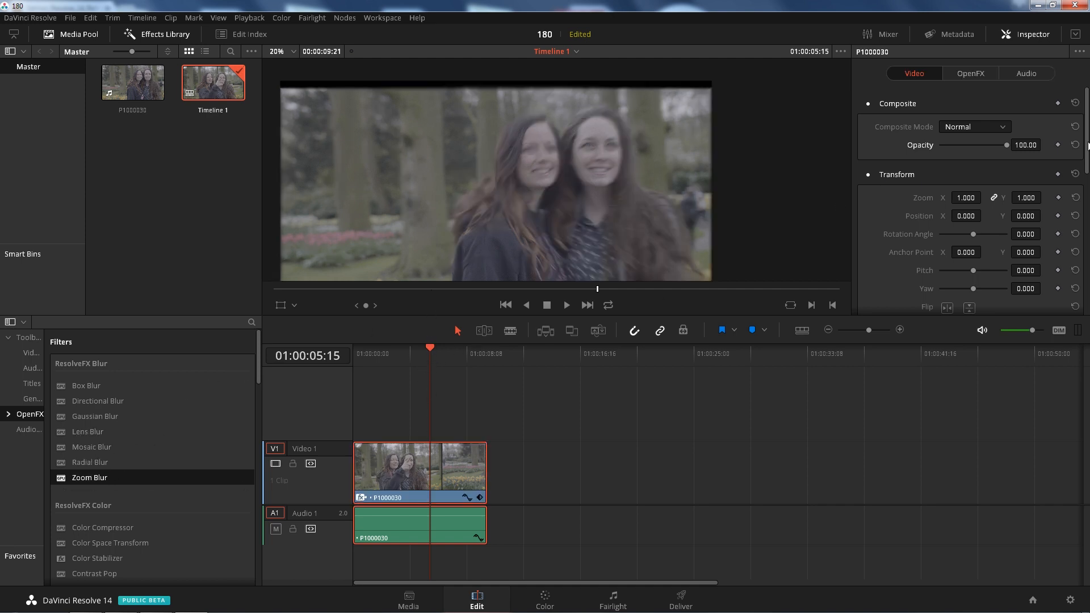
left_click(971, 73)
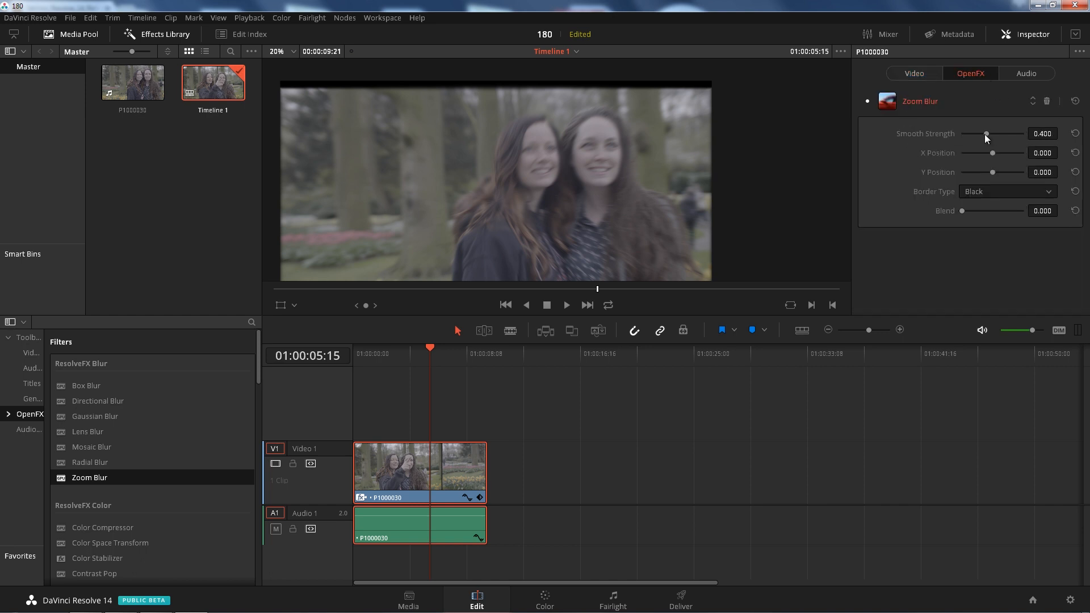
left_click_drag(986, 133, 996, 133)
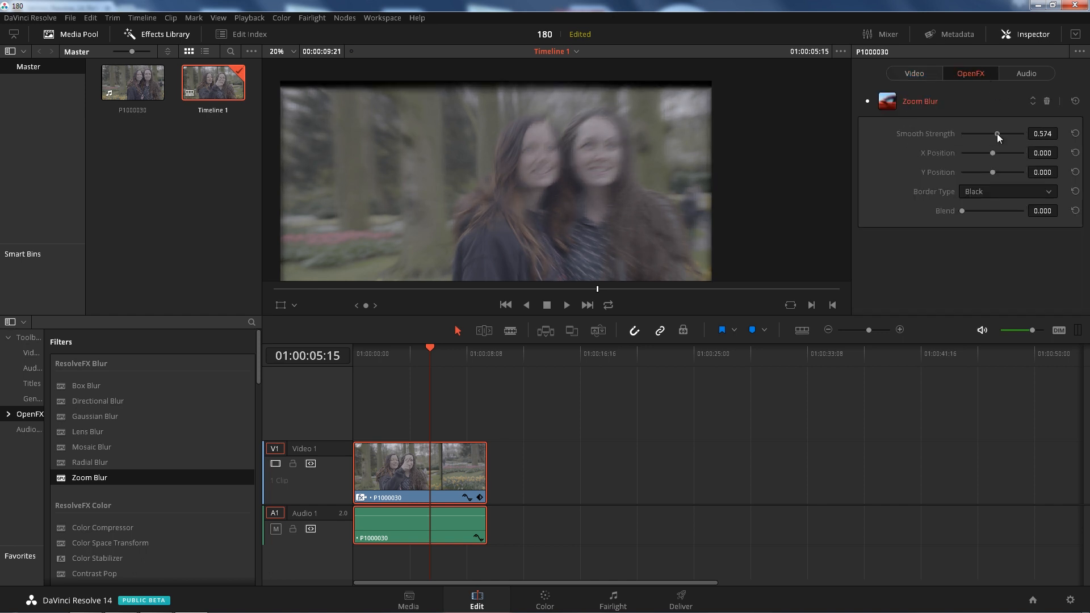
left_click_drag(996, 133, 1000, 133)
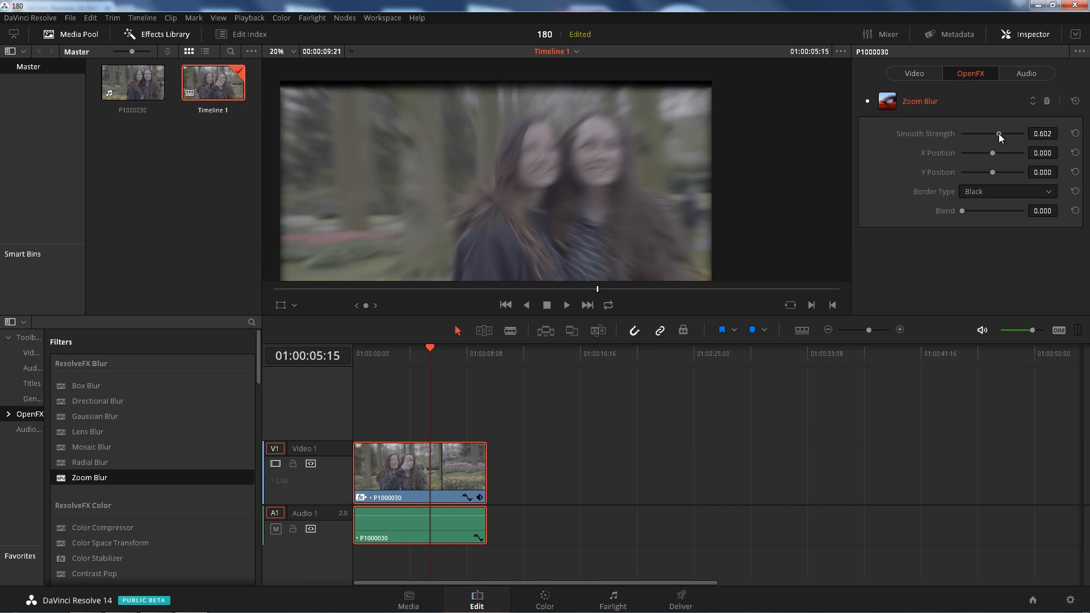
left_click_drag(999, 133, 1003, 133)
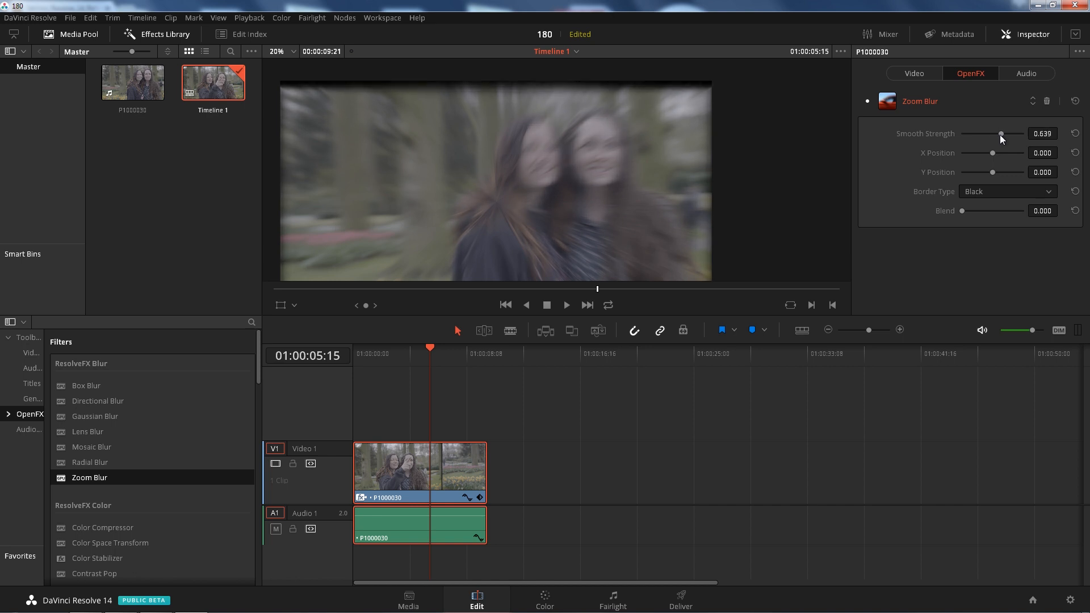
left_click_drag(1001, 134, 991, 134)
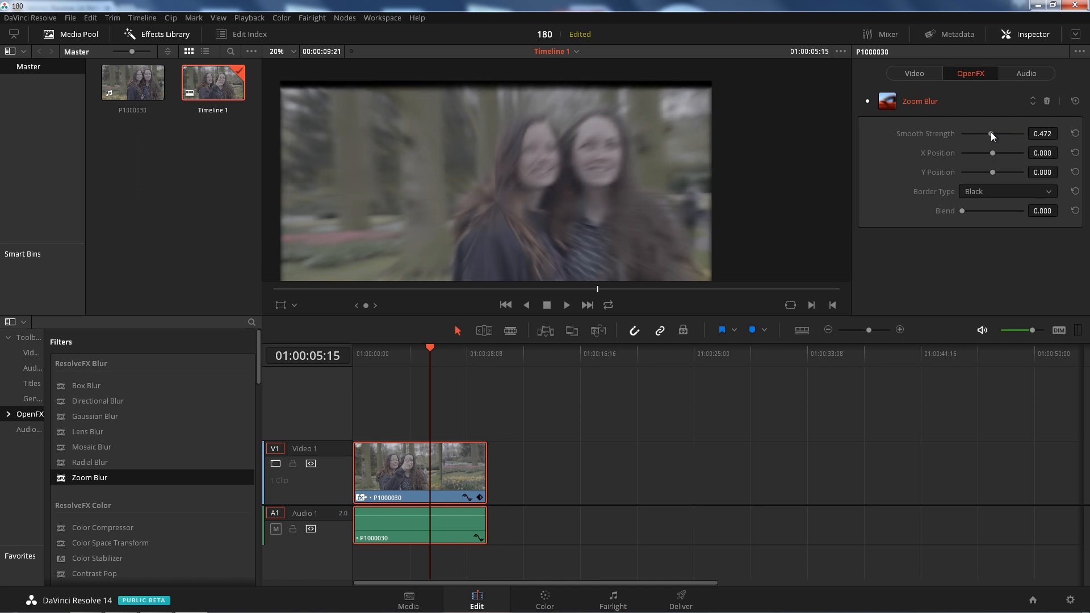
- Delete the Zoom Blur, then try Glow from ResolveFX Light and adjust its shine threshold
left_click(942, 73)
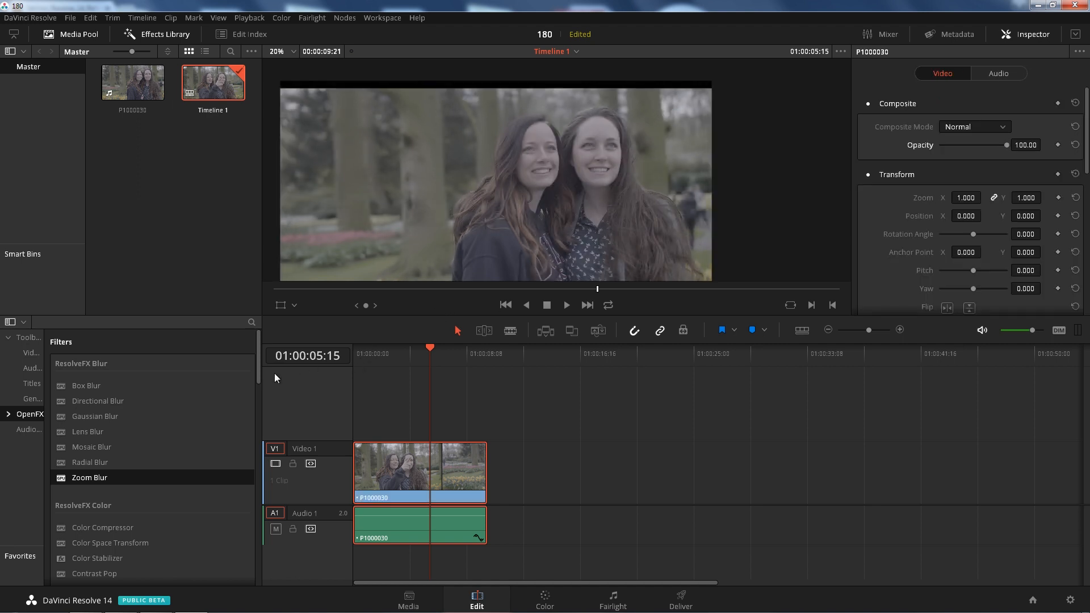
scroll("down", 3)
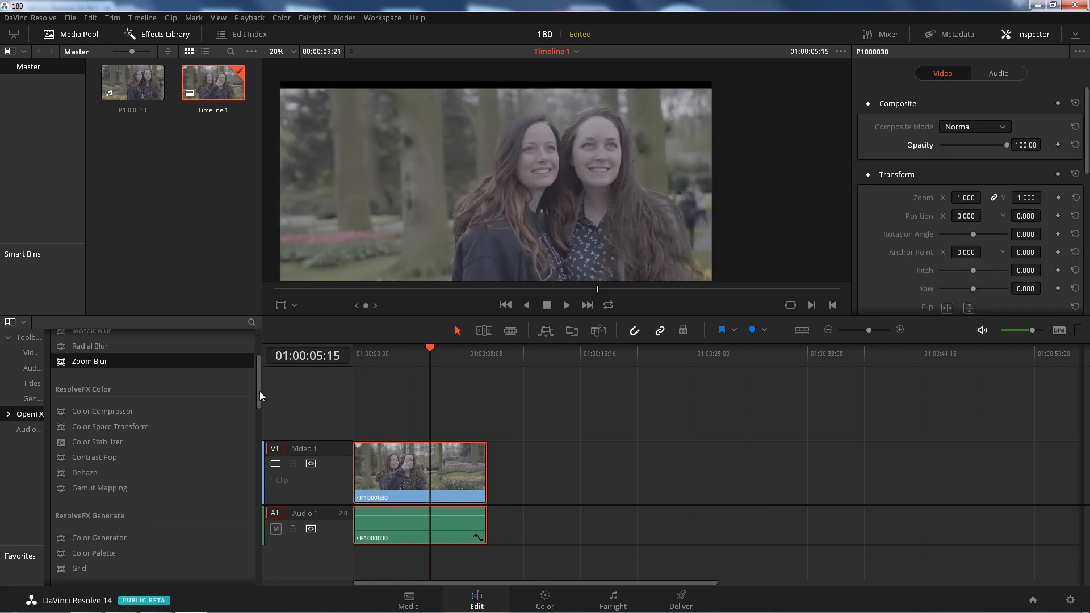
scroll("down", 3)
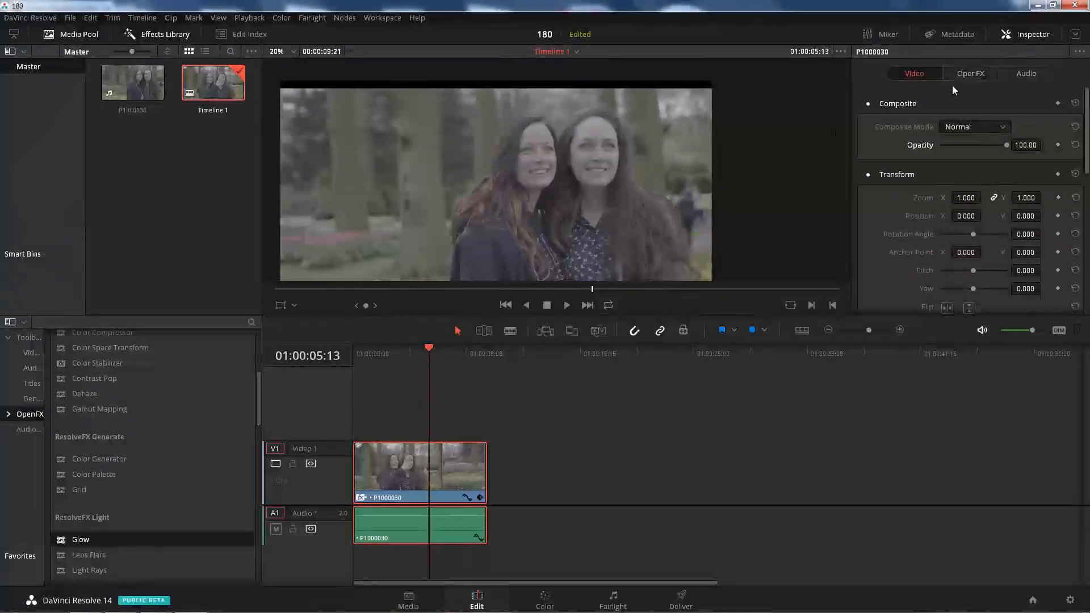
left_click(970, 73)
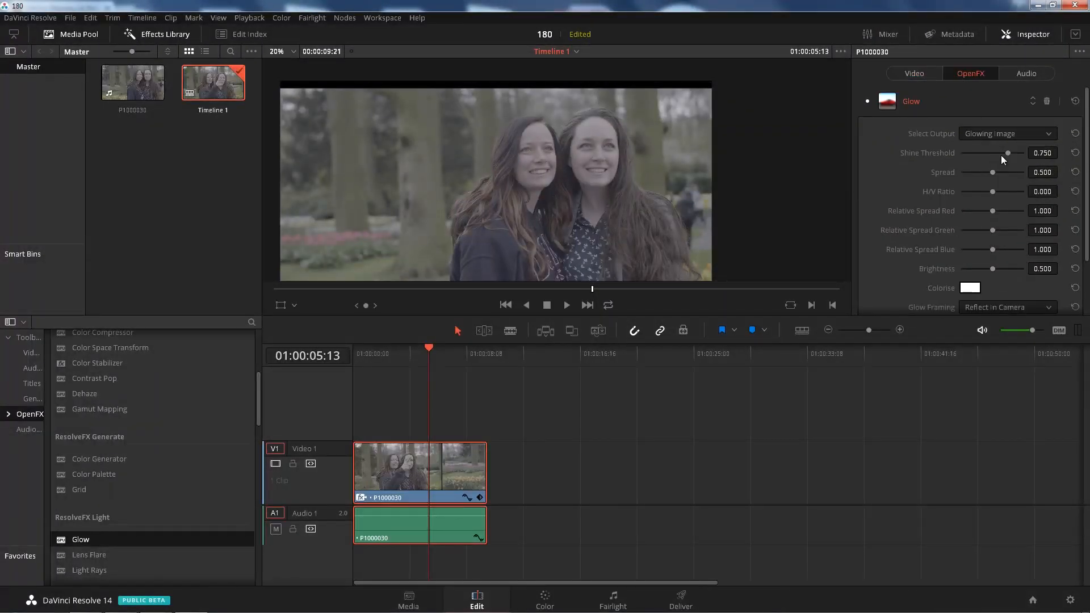
left_click_drag(1009, 152, 1000, 152)
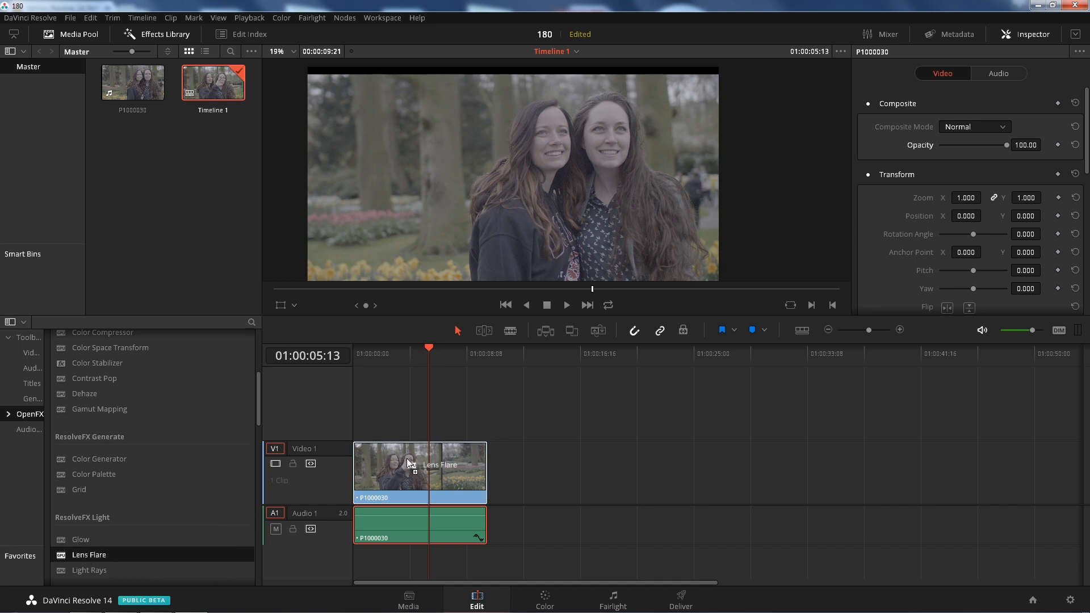
- Apply Lens Flare to the clip and switch its preset to 1970s Sci-Fi
left_click_drag(89, 554, 417, 473)
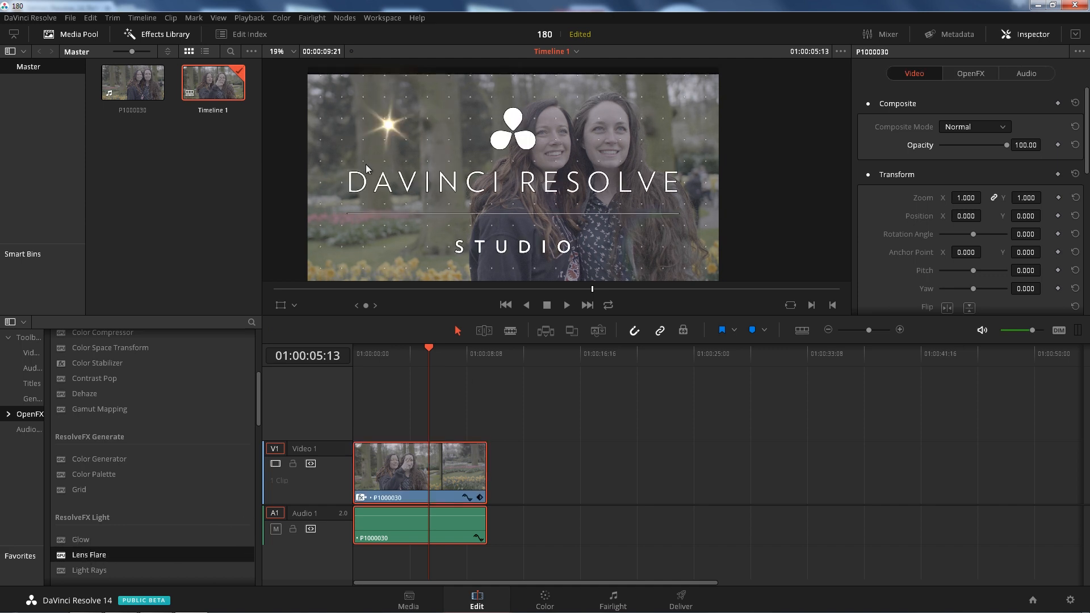
mouse_move(498, 138)
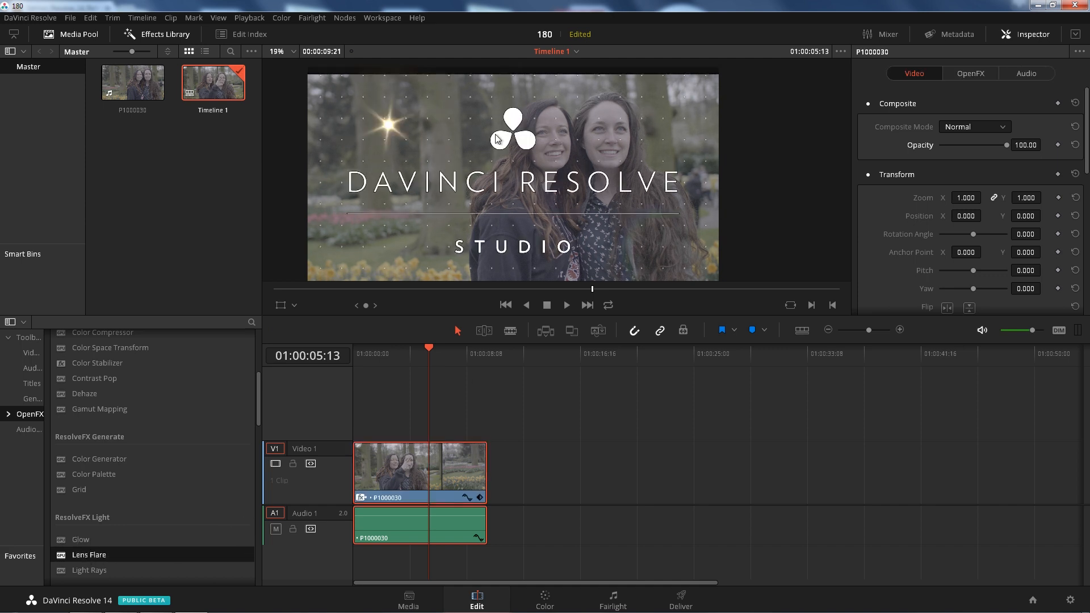
left_click(970, 73)
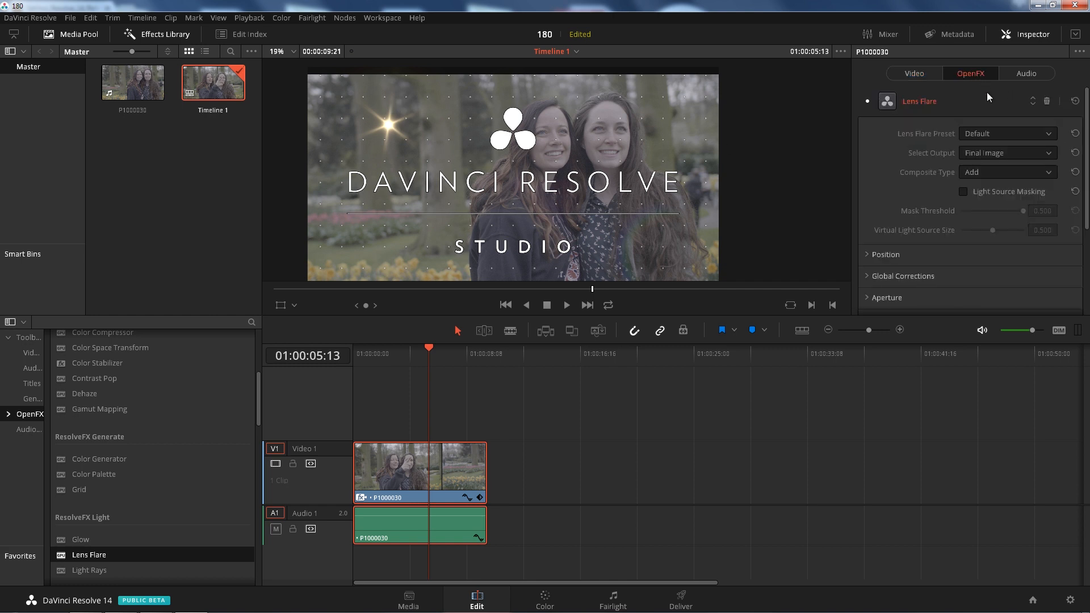
left_click(1007, 133)
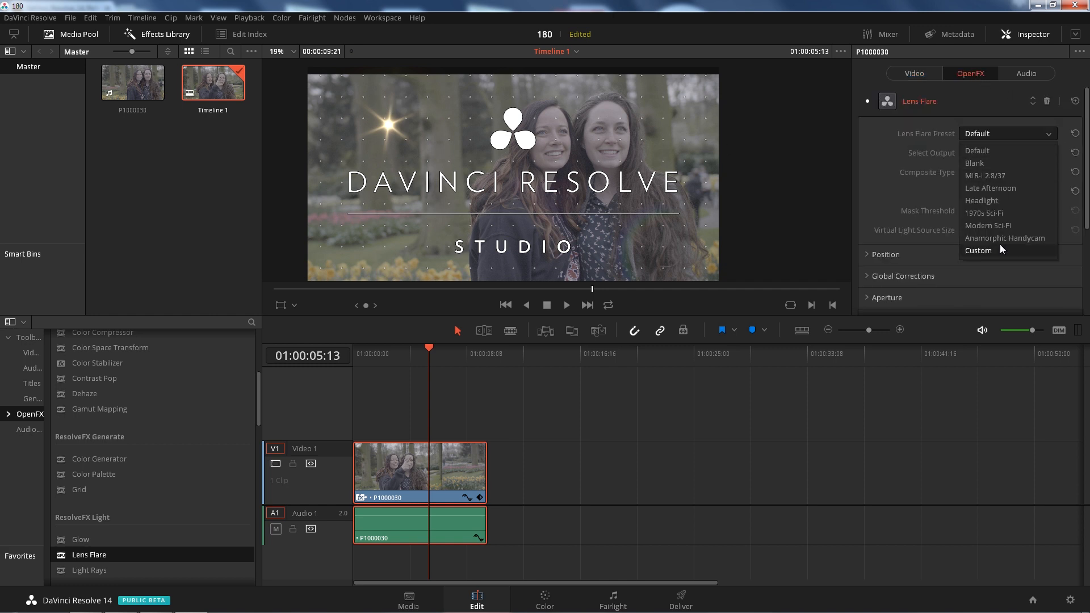
left_click(1006, 238)
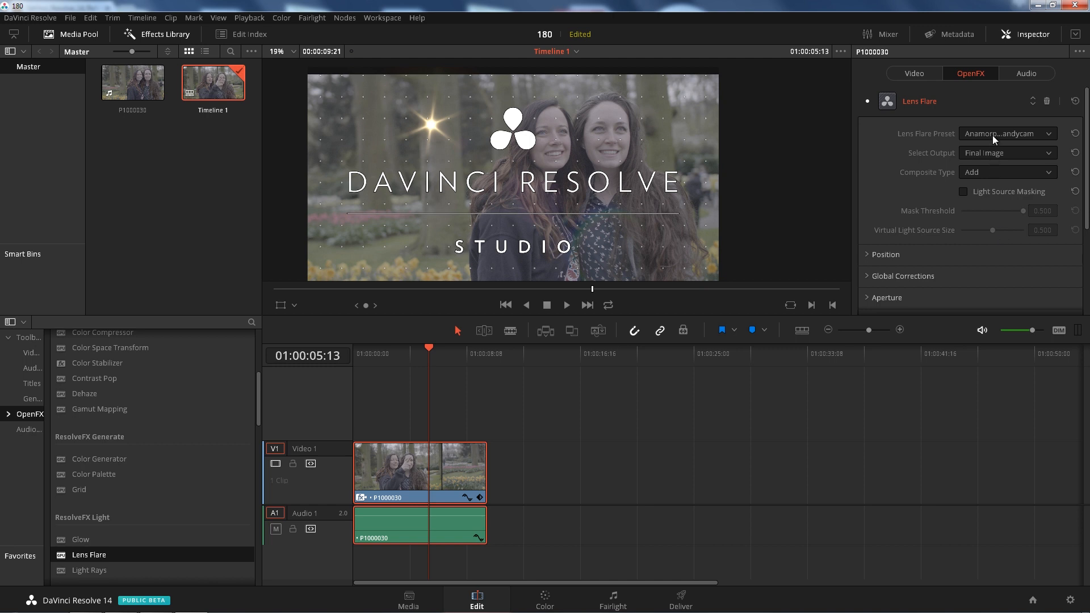
left_click(1007, 132)
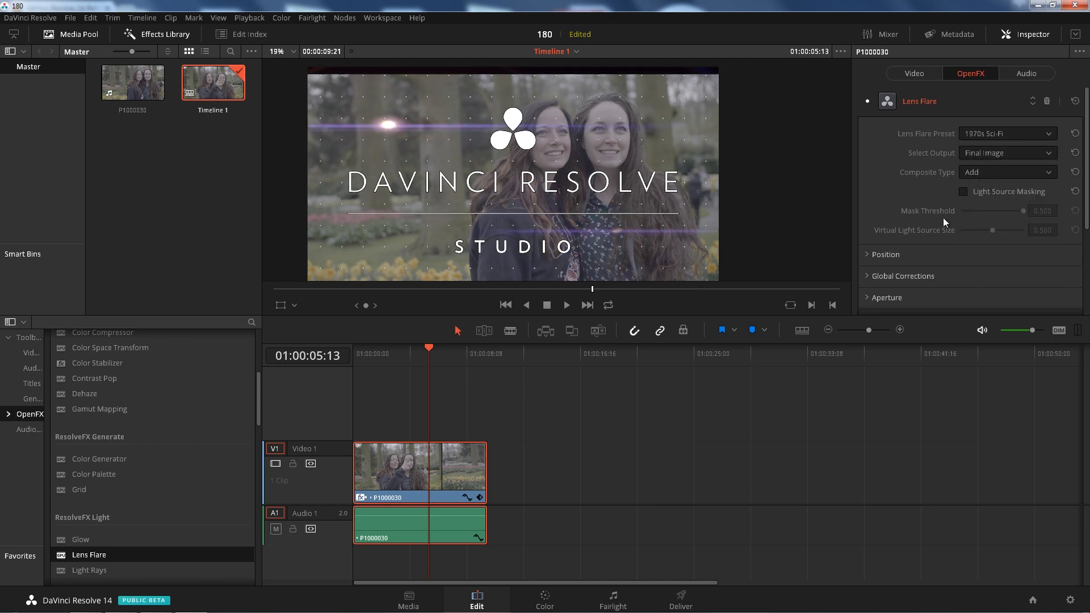
- Move the lens flare further left and raise its global scaling
scroll("down", 3)
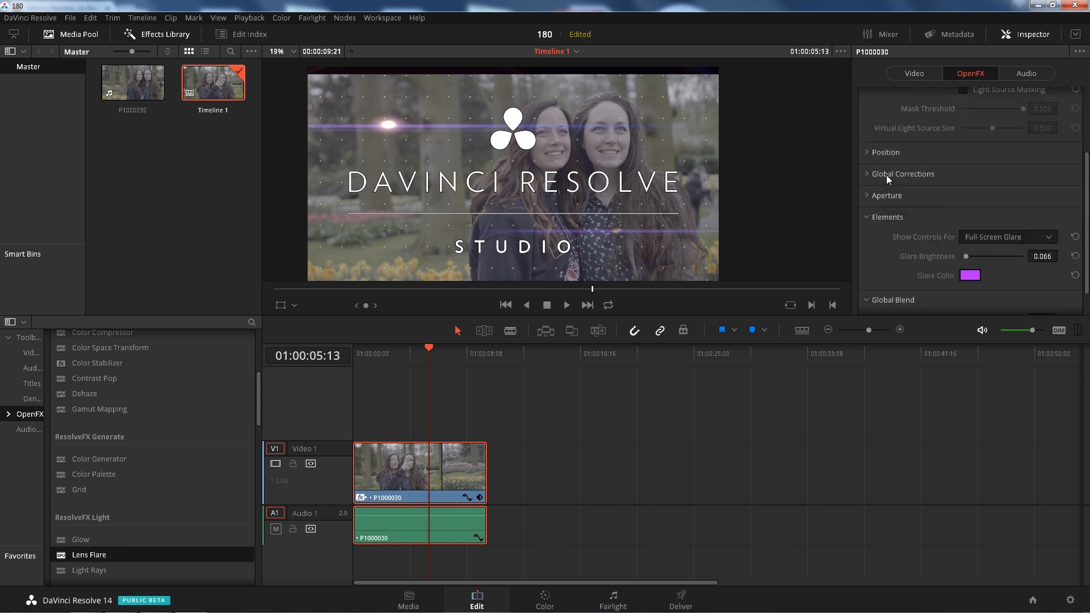
left_click(868, 152)
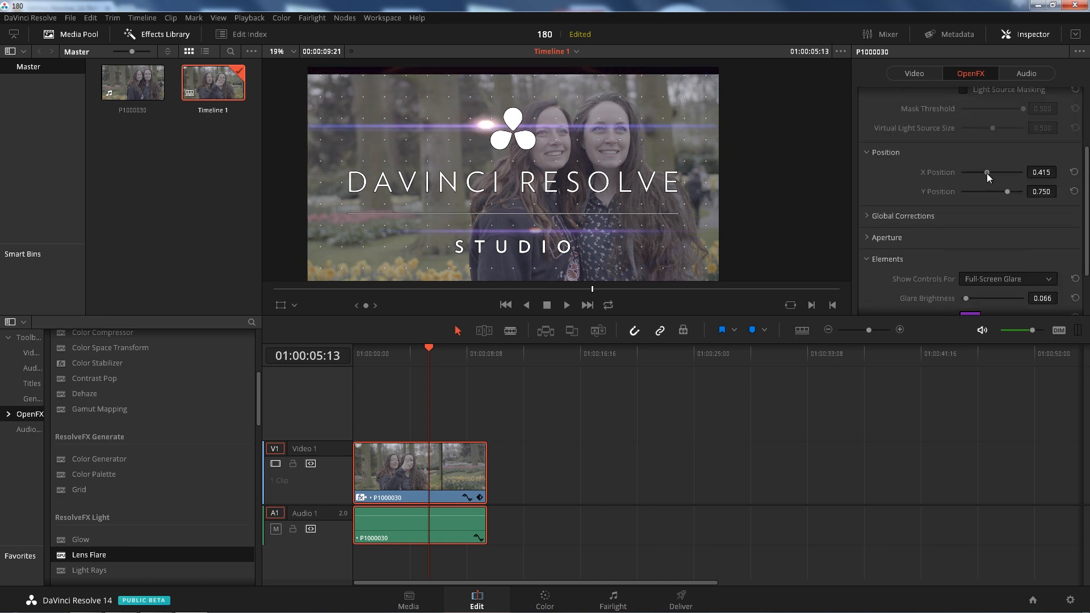
left_click_drag(987, 172, 980, 171)
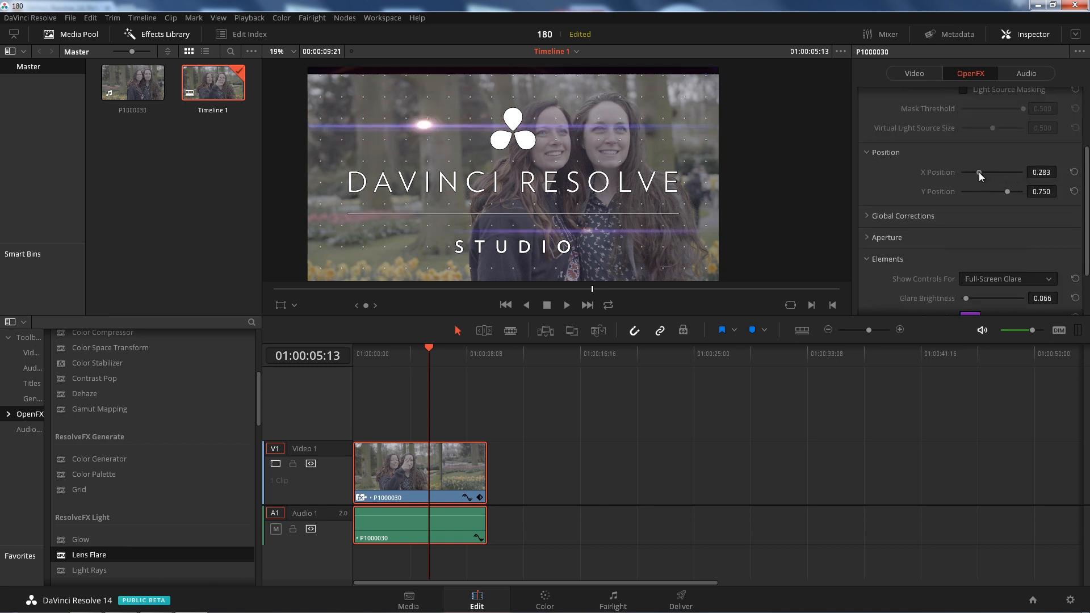
left_click_drag(979, 172, 963, 172)
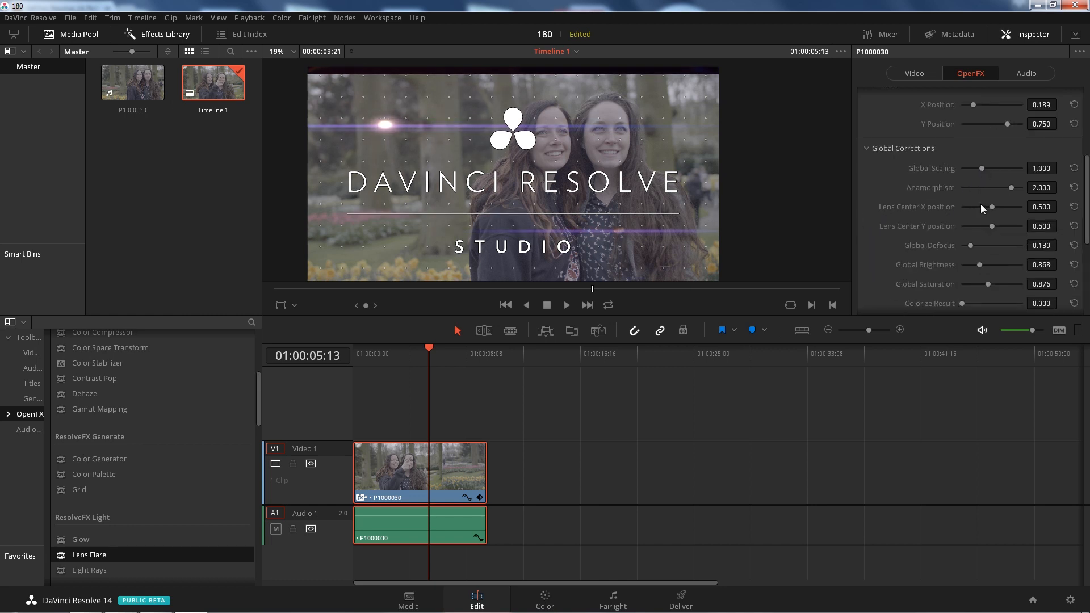
left_click_drag(981, 168, 1022, 168)
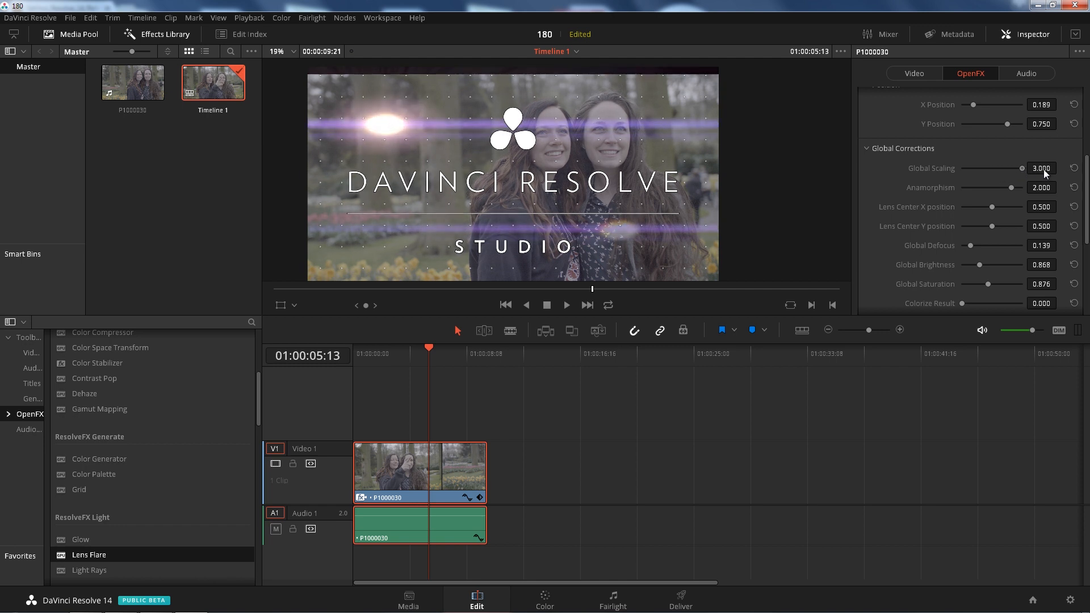
- Set the flare's aperture blades to 15 and aperture angle to 0.349
scroll("down", 3)
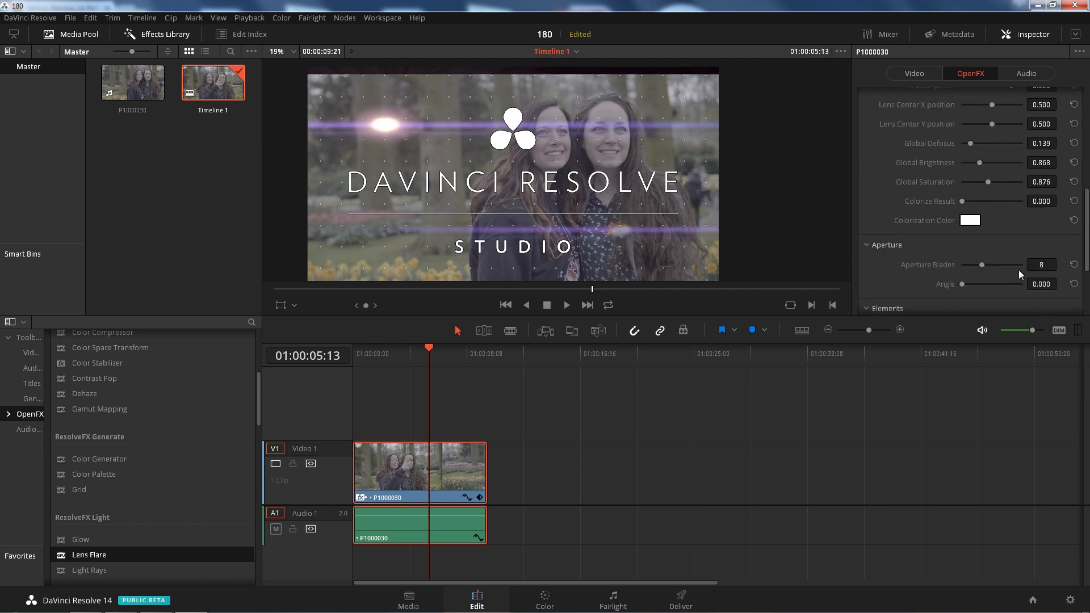
left_click_drag(1001, 265, 963, 265)
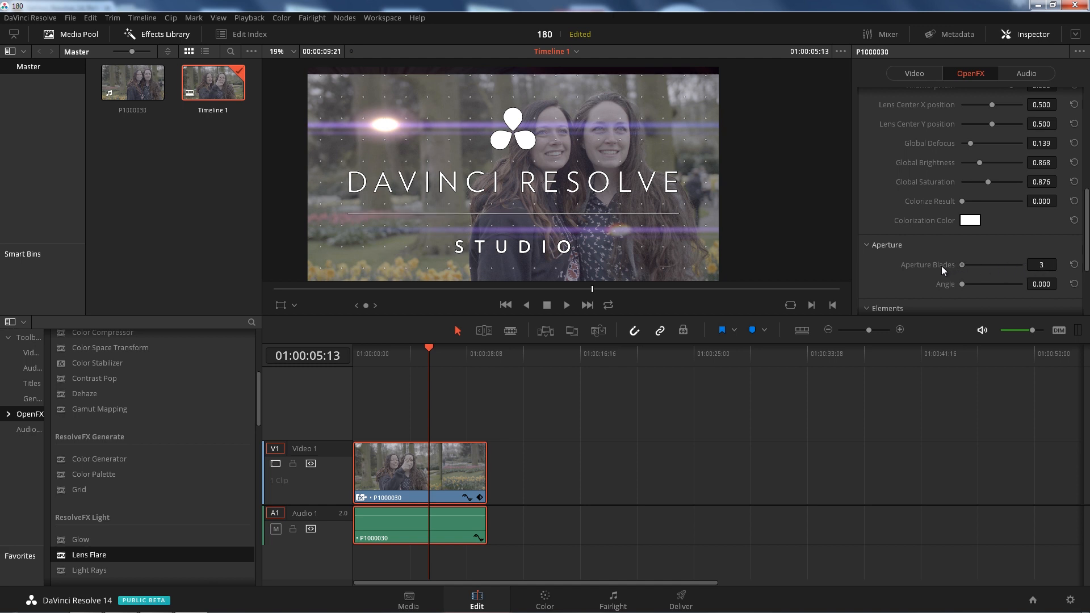
left_click_drag(981, 264, 995, 264)
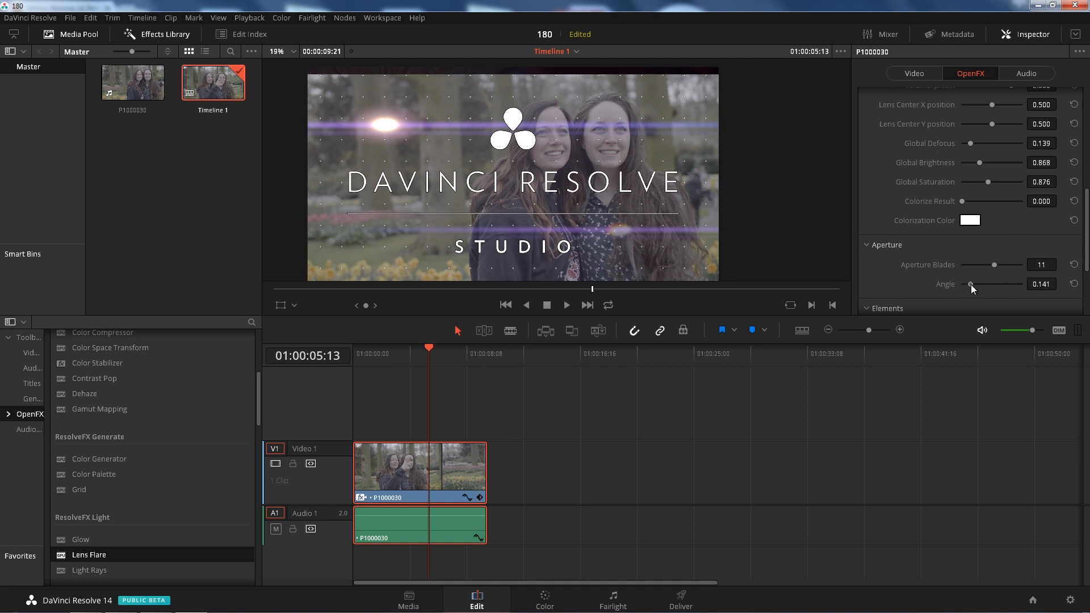
left_click_drag(994, 266, 1007, 265)
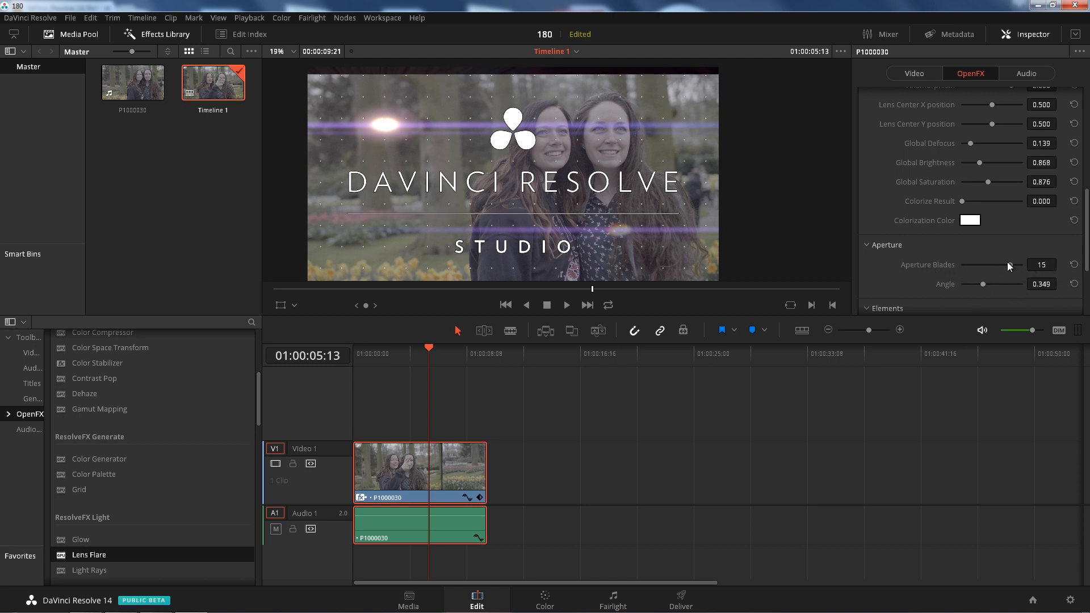
left_click_drag(1004, 266, 982, 265)
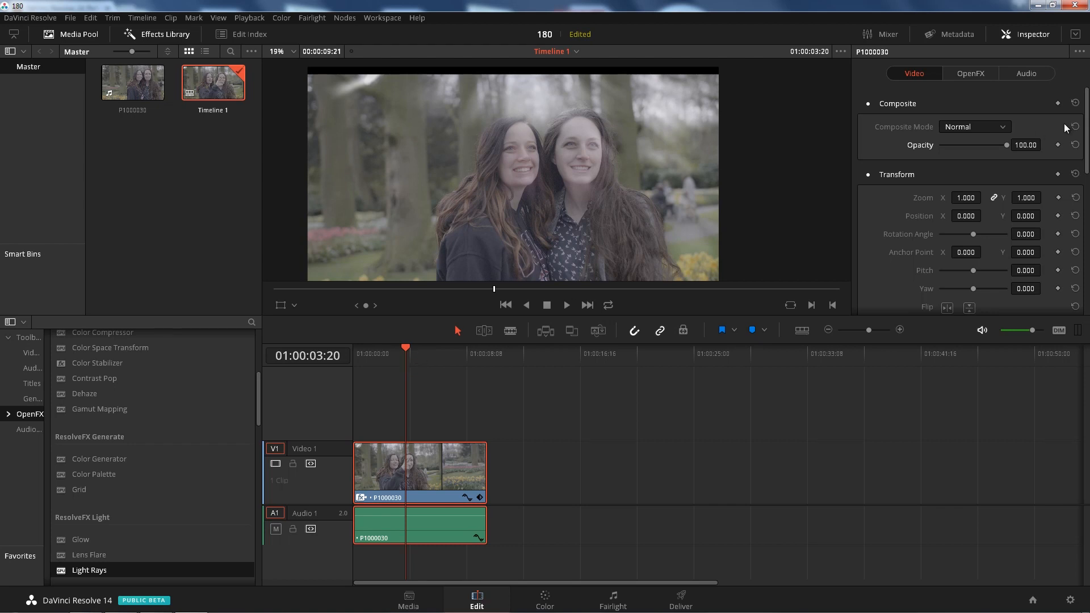
- Move the Light Rays origin to X 0.139, Y 0.695
left_click(971, 73)
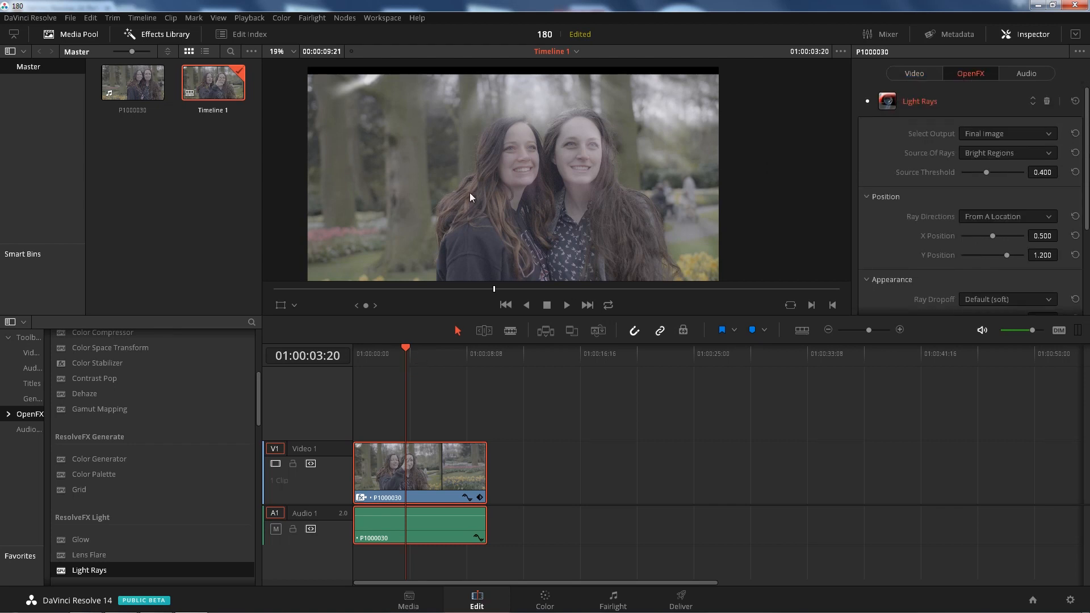
mouse_move(508, 160)
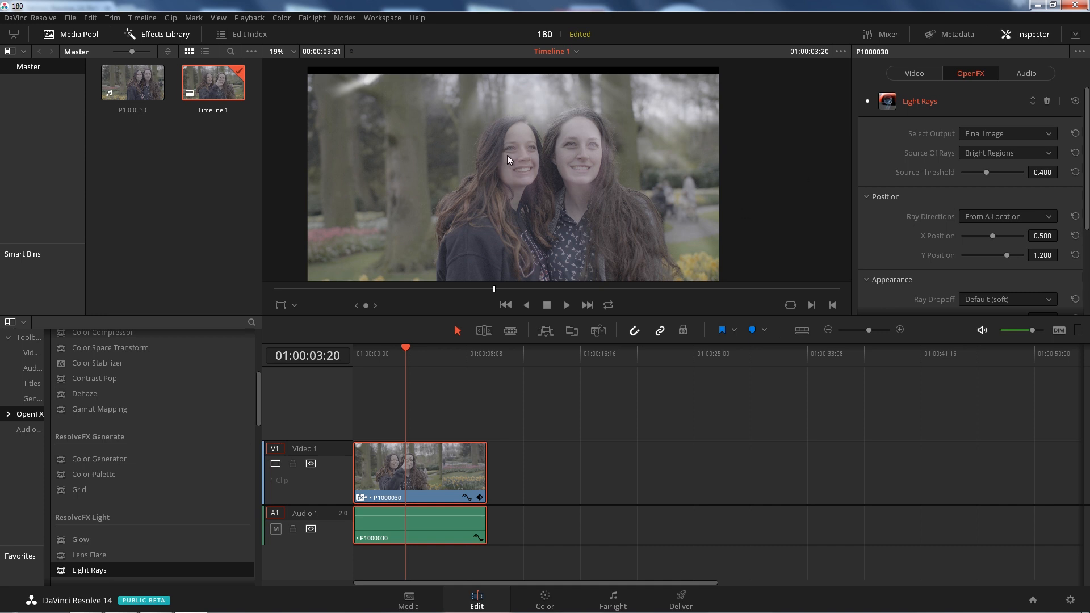
mouse_move(1085, 229)
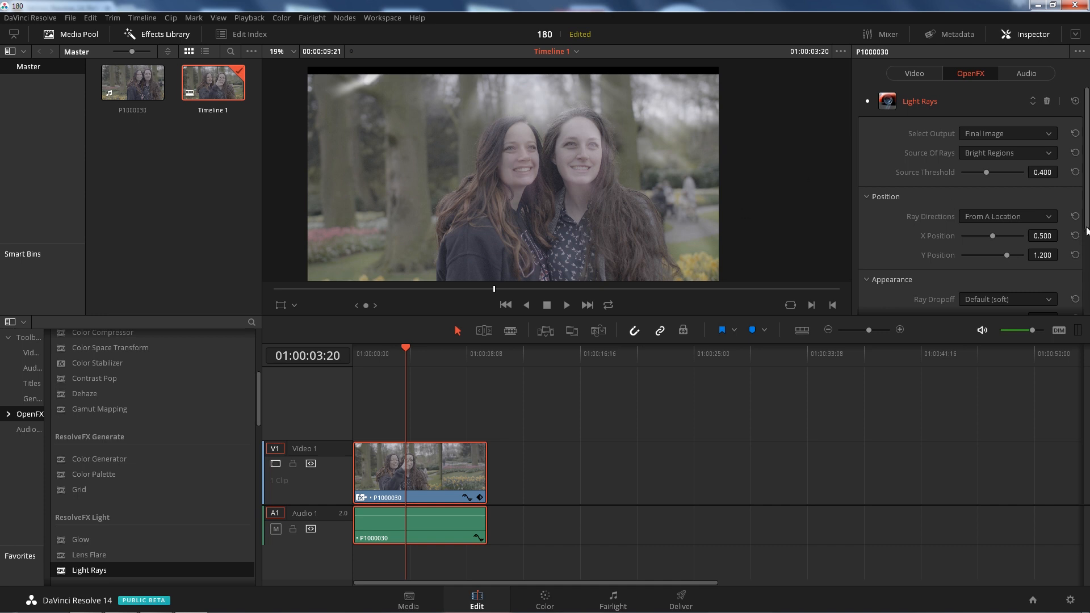
left_click_drag(991, 236, 1026, 206)
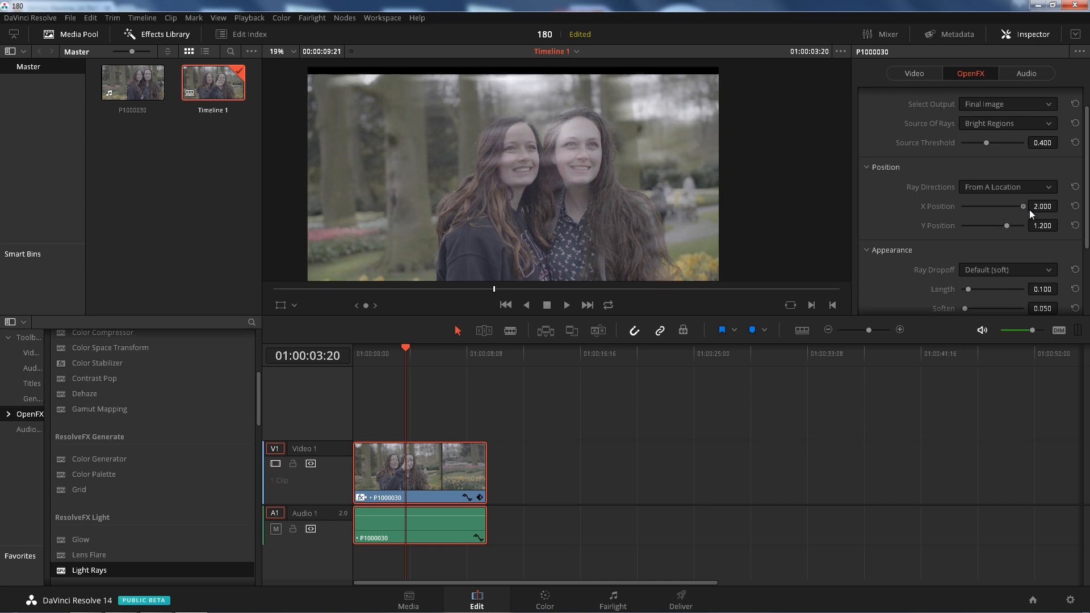
left_click_drag(1023, 205, 986, 205)
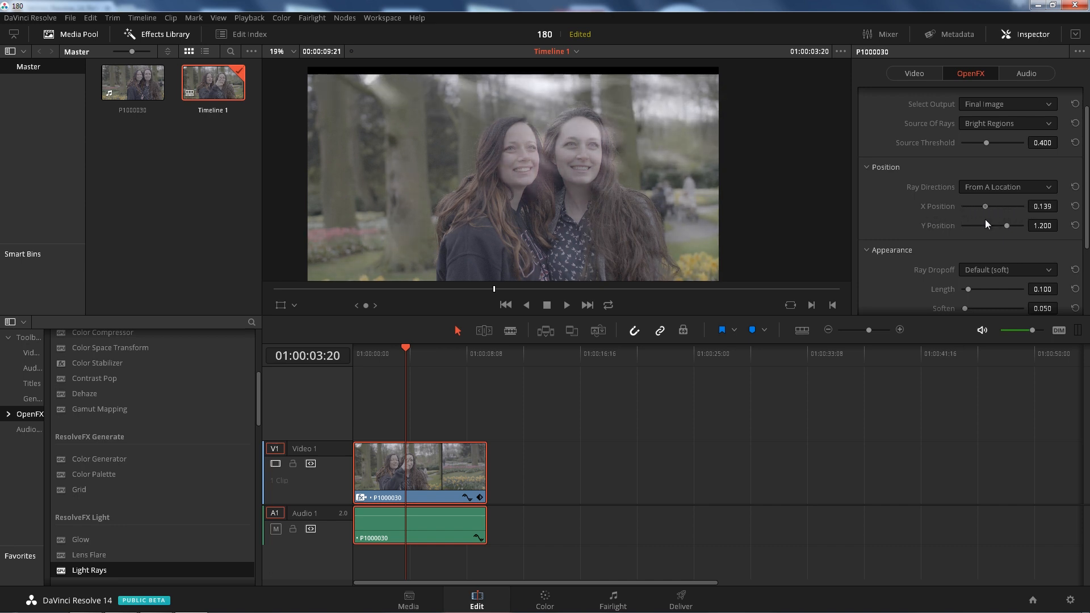
left_click_drag(1006, 226, 993, 225)
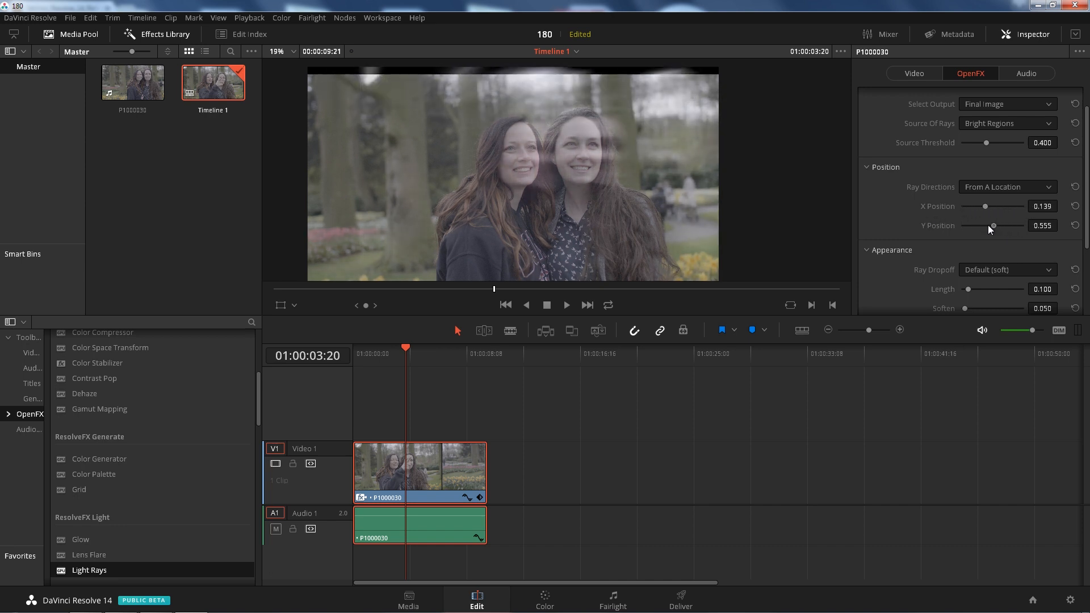
left_click_drag(994, 225, 998, 225)
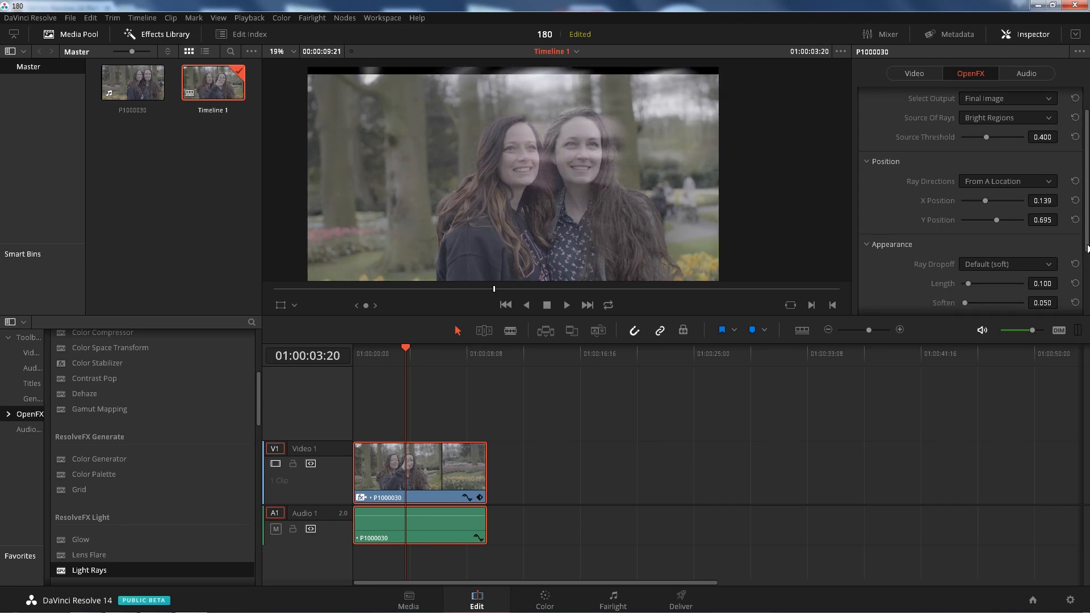
scroll("down", 3)
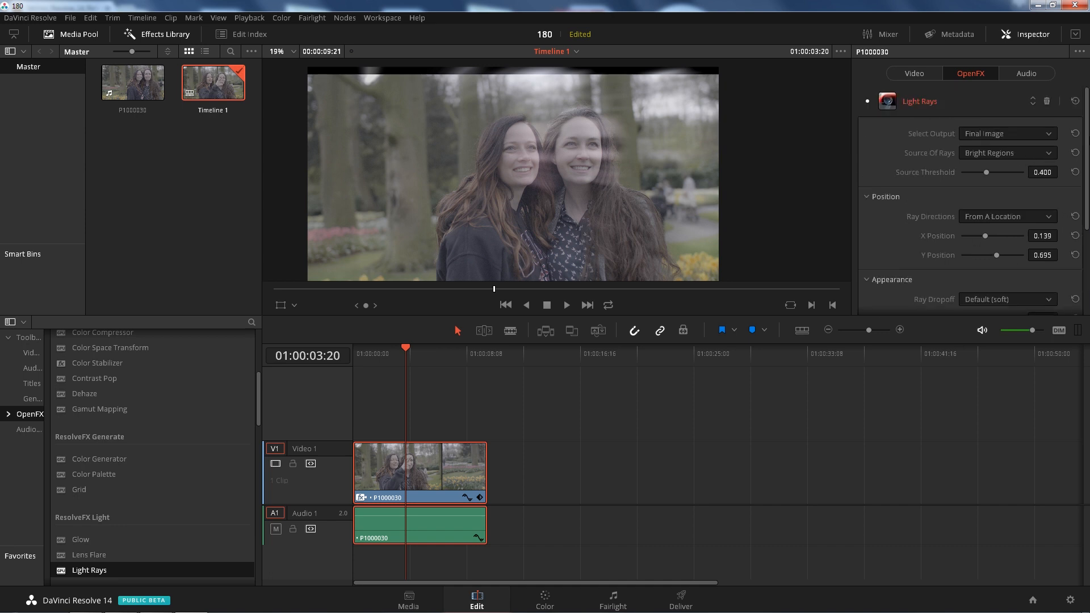
- Remove Light Rays and add Glow, previewing Glow Alone before returning to Glowing Image
left_click(913, 73)
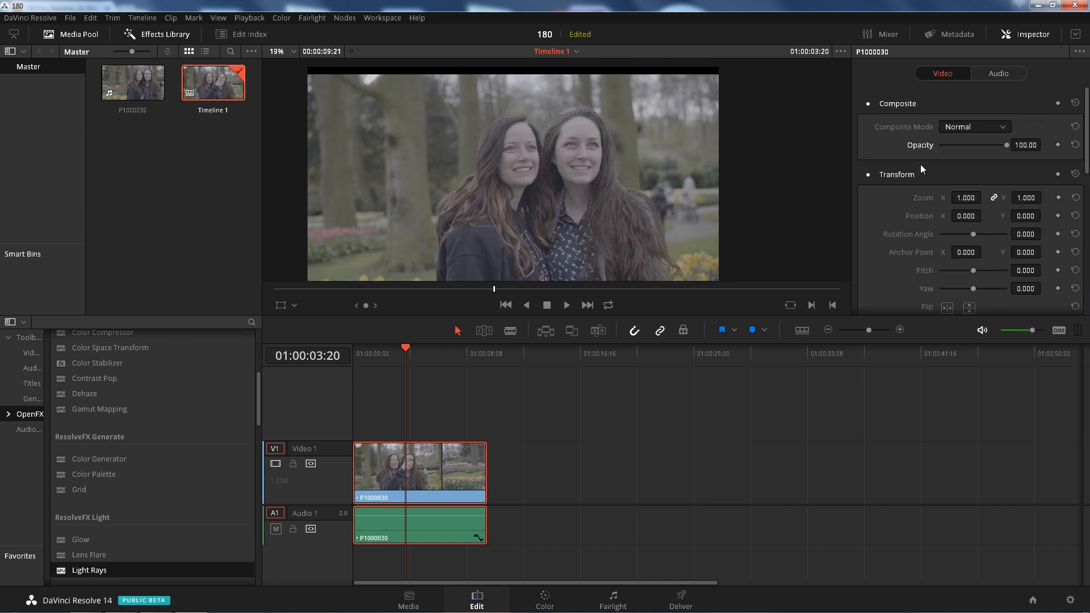
scroll("down", 3)
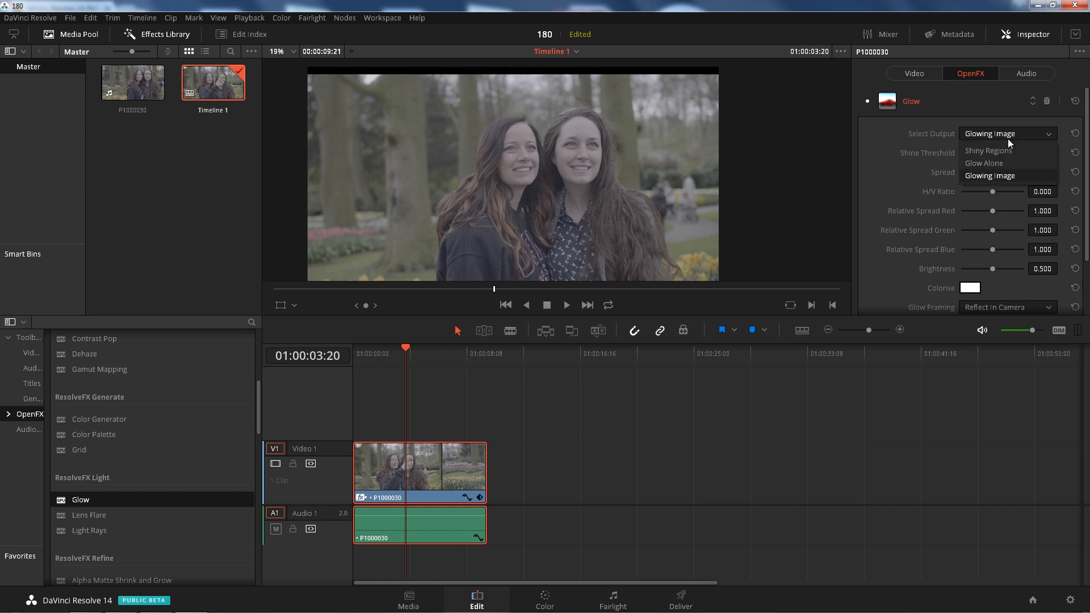
left_click(985, 163)
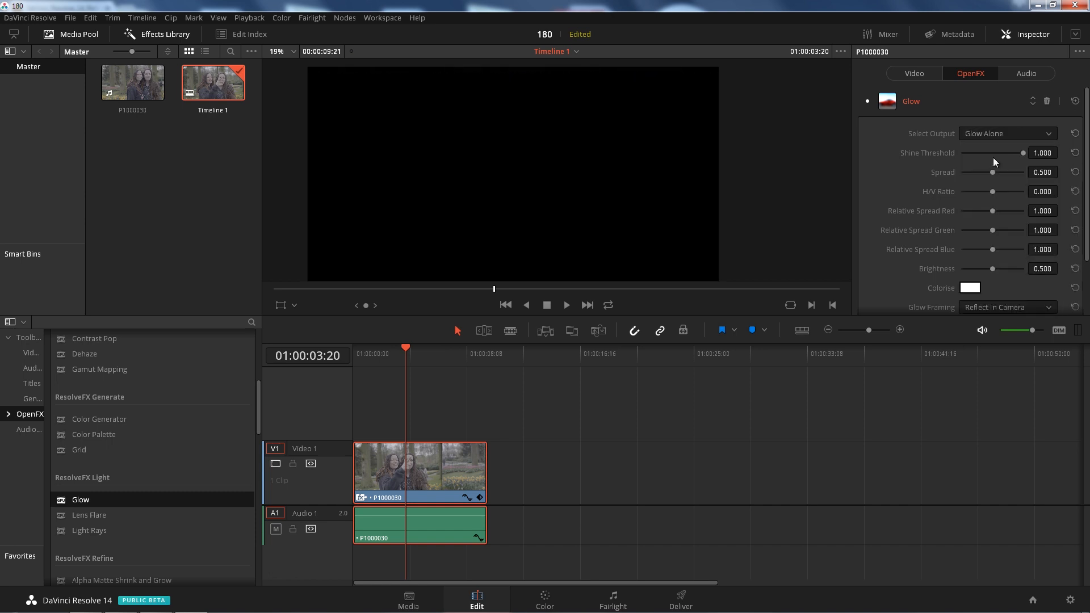
left_click(1007, 133)
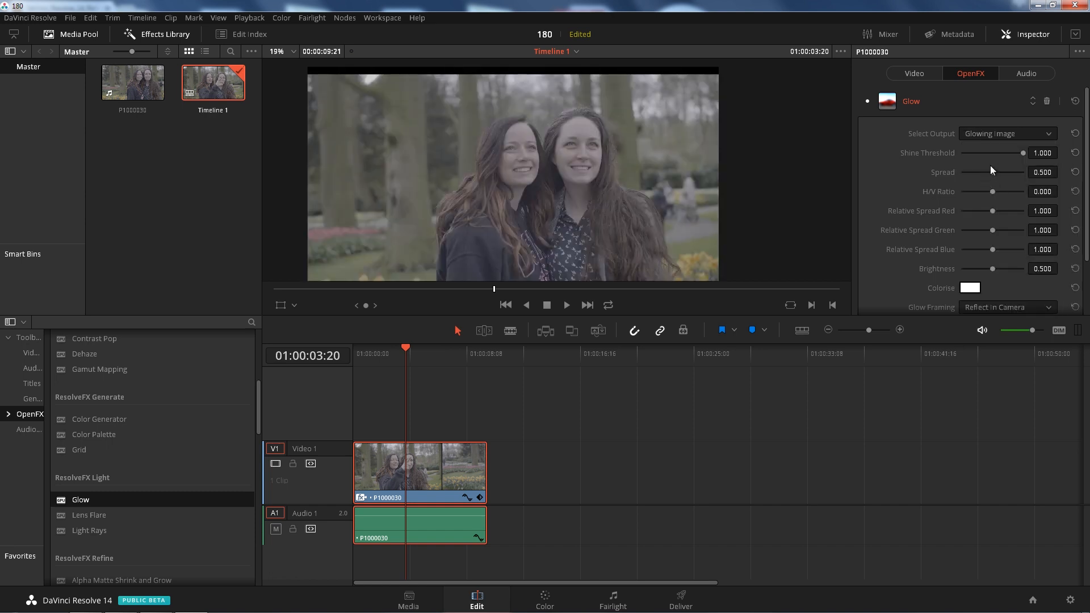
- Set Glow shine threshold 0.065, spread 0 and red relative spread 0.667
left_click_drag(1023, 152, 1000, 153)
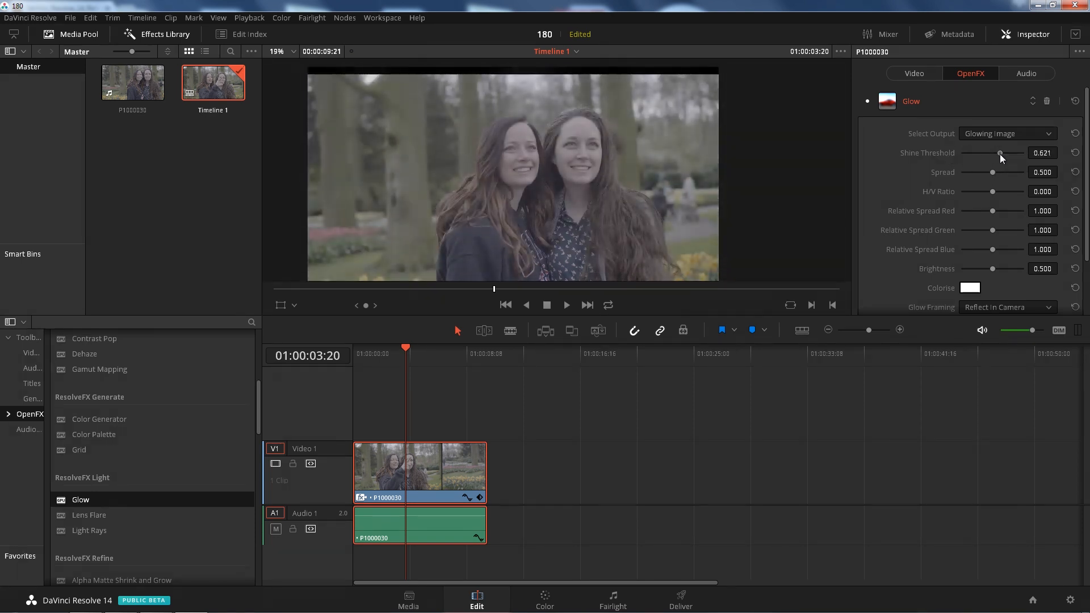
left_click_drag(1000, 152, 969, 152)
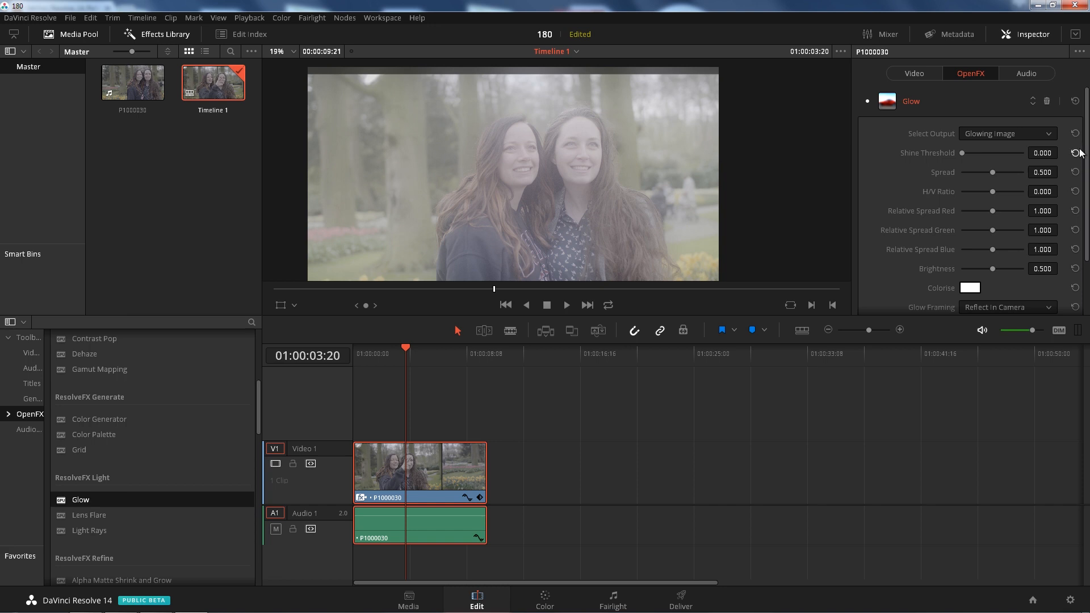
left_click_drag(963, 152, 967, 153)
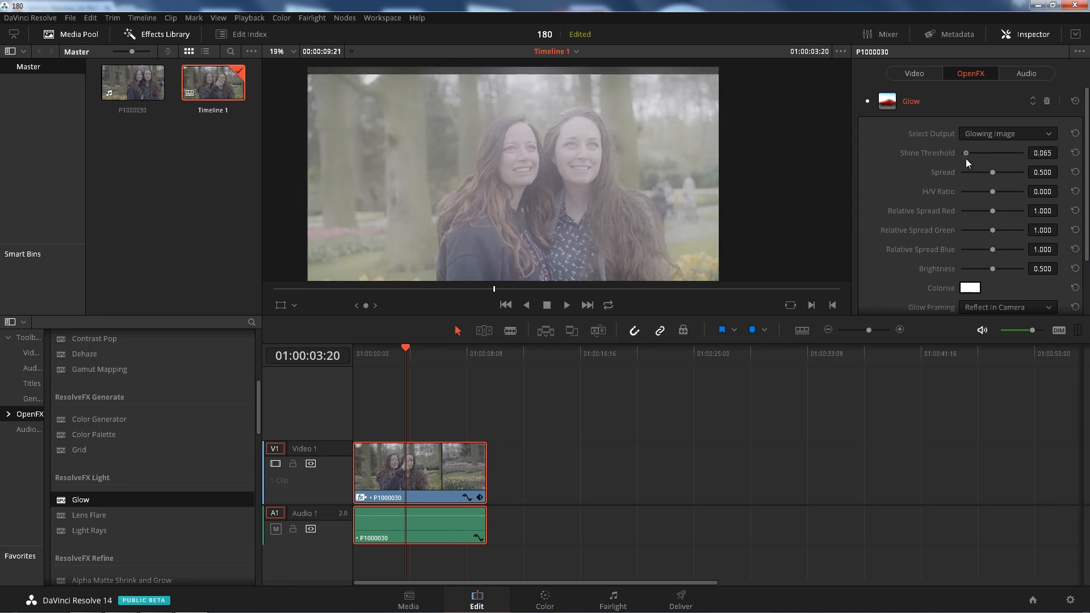
left_click_drag(1010, 172, 964, 171)
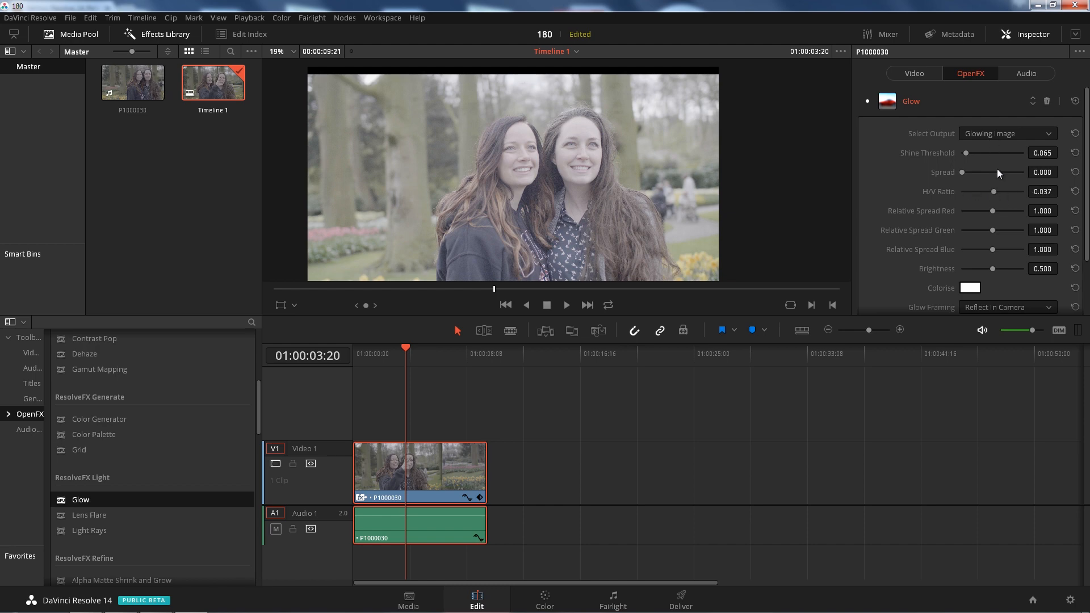
left_click(969, 287)
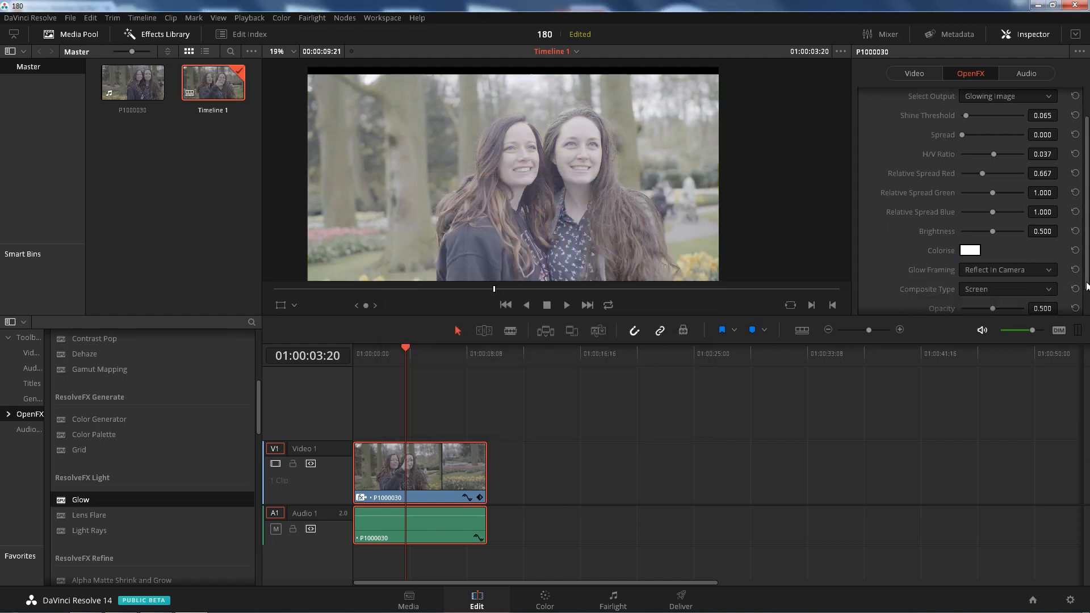
scroll("down", 3)
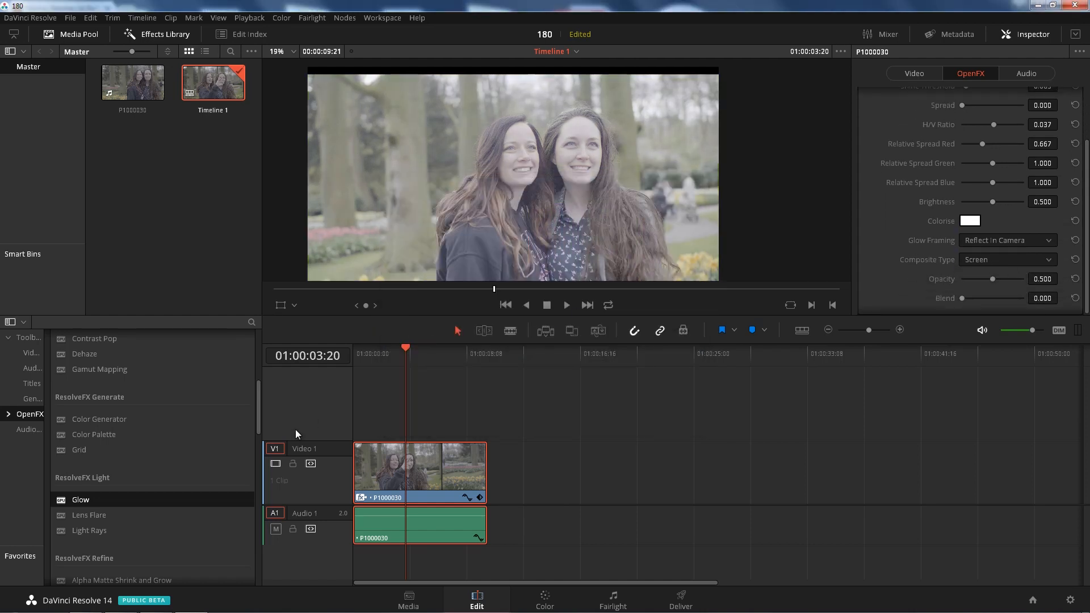